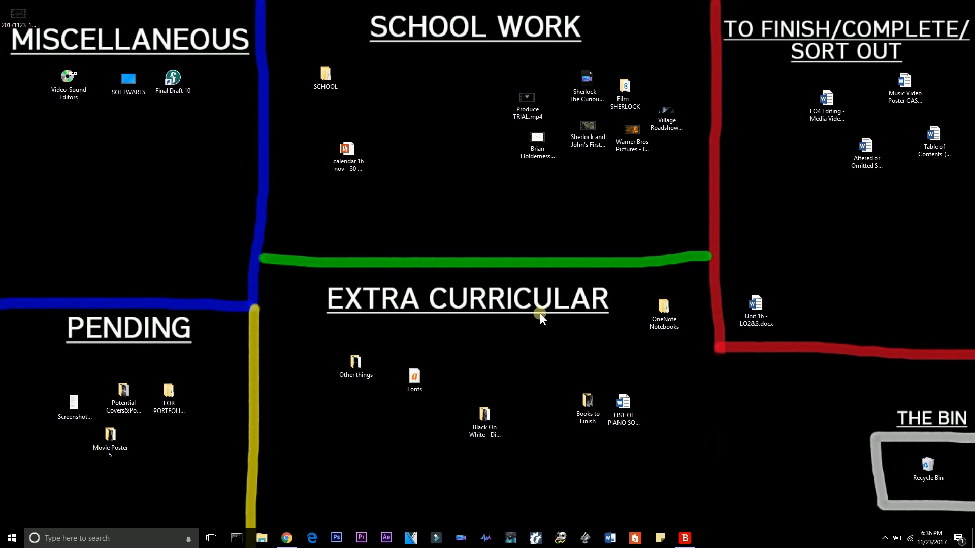
mouse_move(461, 538)
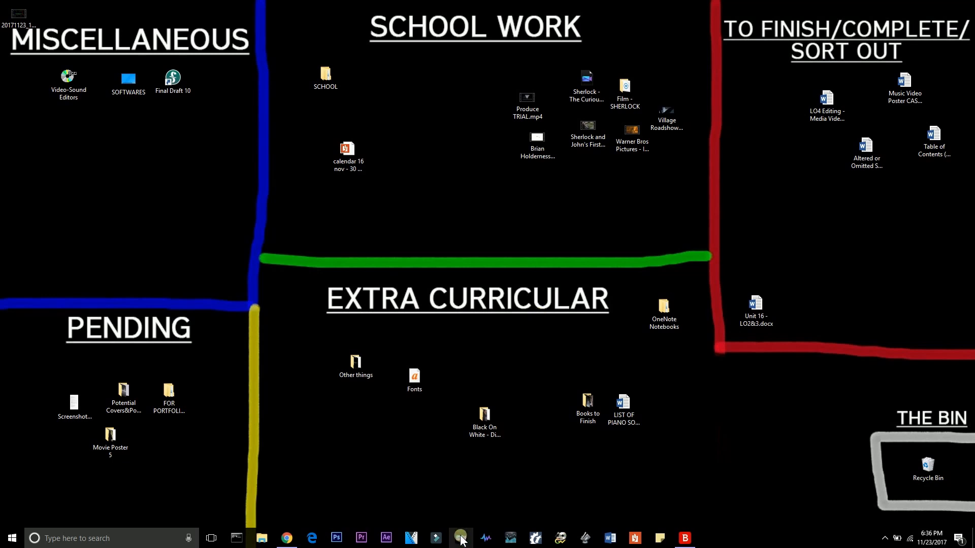
Launch PowerDirector 13 from the desktop taskbar icon.
right_click(461, 538)
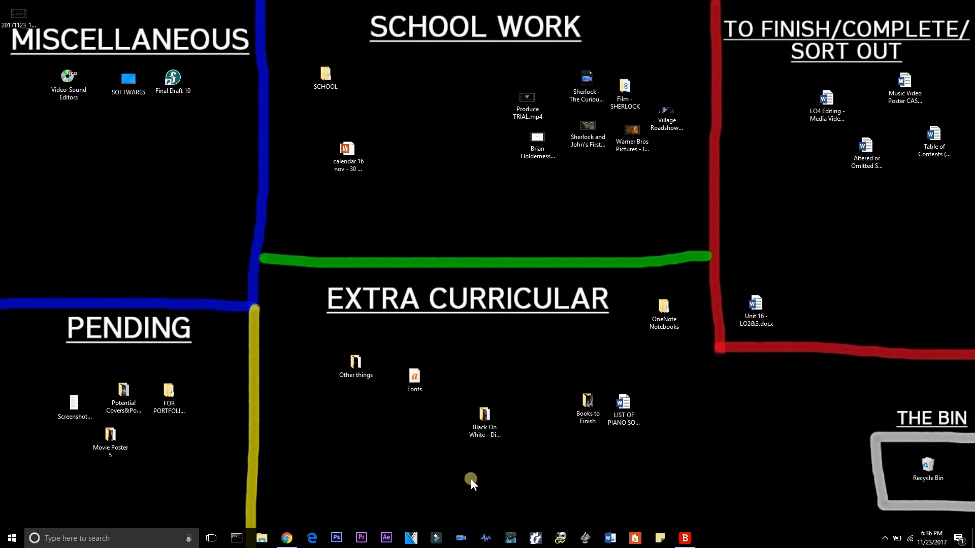
left_click(461, 537)
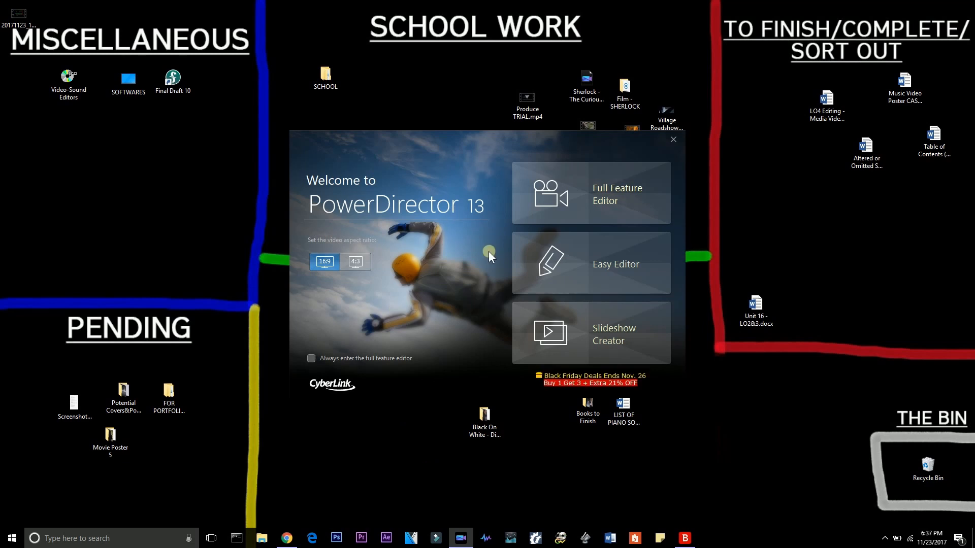
mouse_move(618, 215)
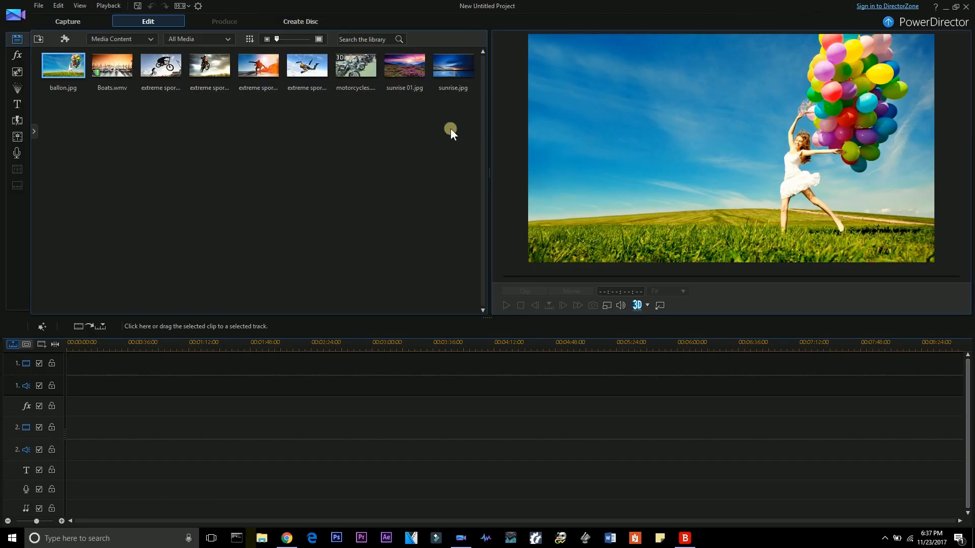
mouse_move(73, 67)
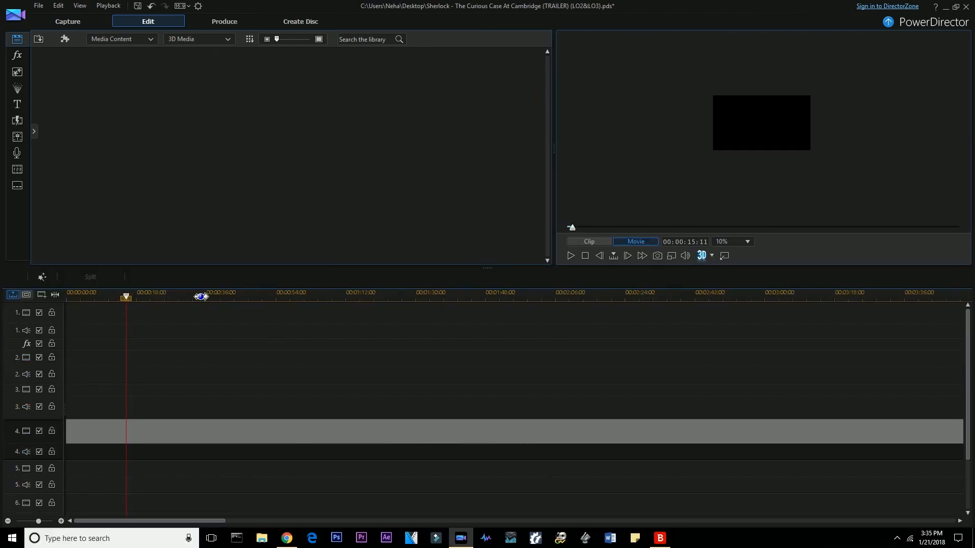
Show All Media, set preview to 25%, and place the dark green image at the start of track 1.
left_click(223, 39)
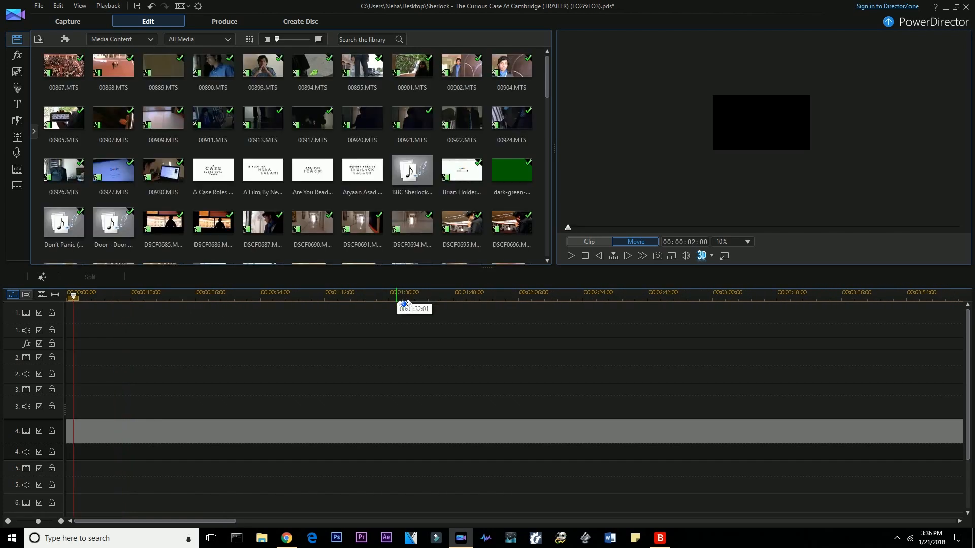
left_click(510, 221)
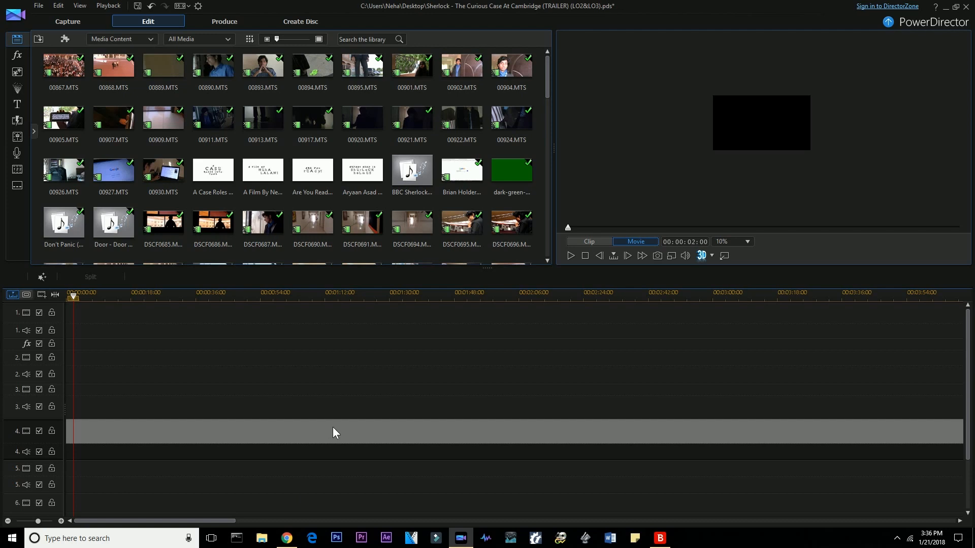
left_click(749, 242)
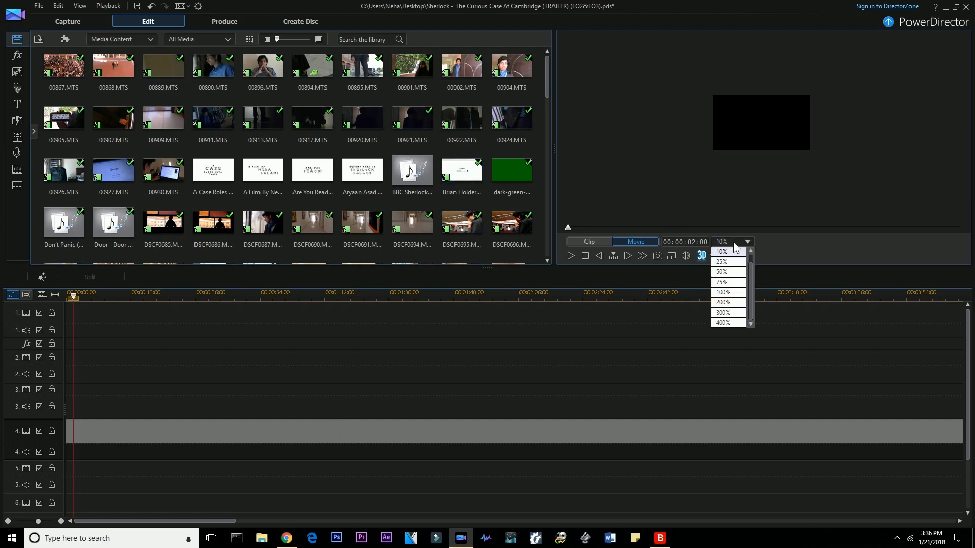
left_click(721, 262)
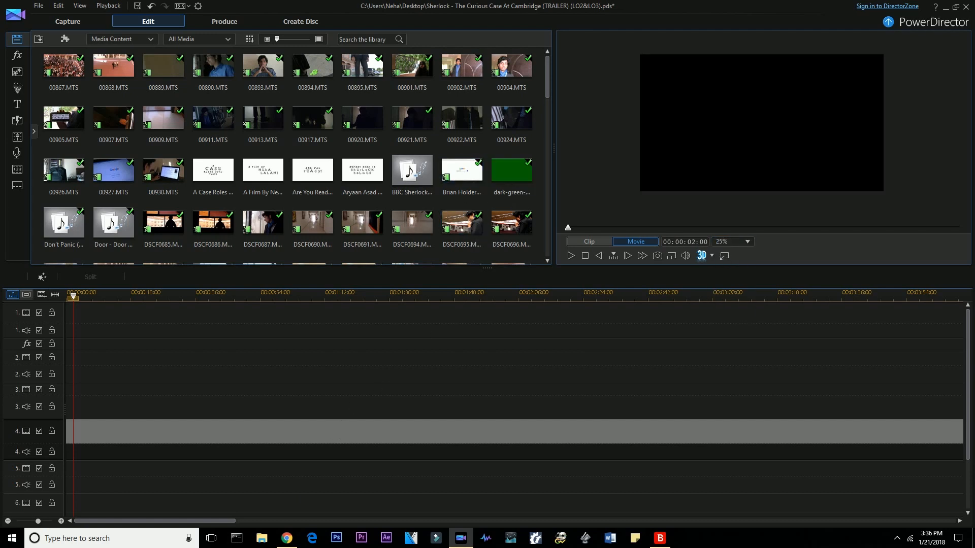
left_click(511, 170)
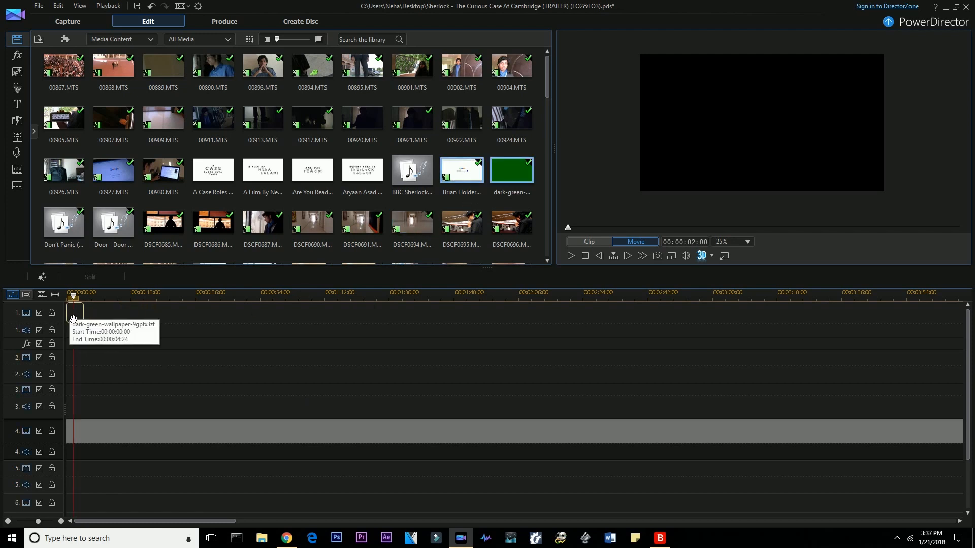
left_click_drag(511, 169, 94, 311)
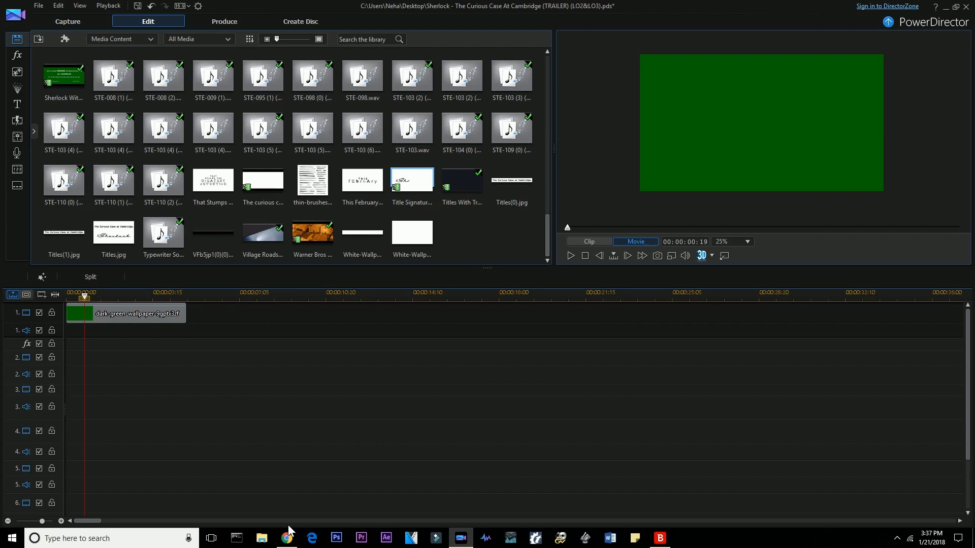
Switch to Chrome and review the Movie Trailer Green Screen Intro reference page.
left_click(286, 539)
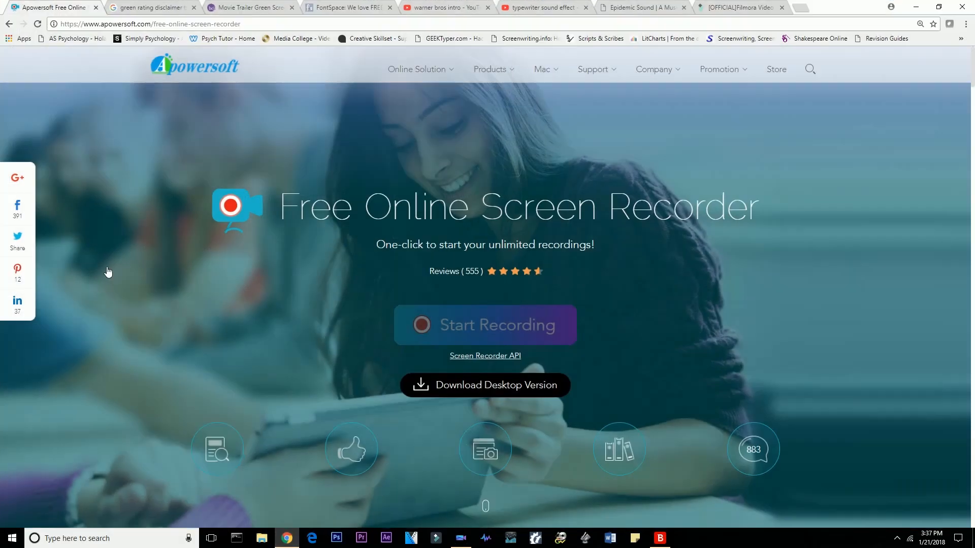
left_click(153, 8)
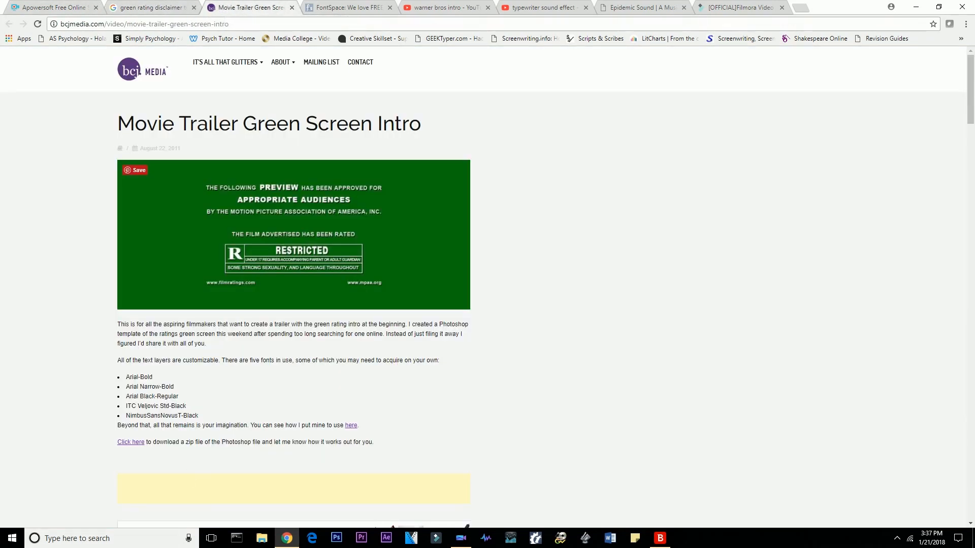
scroll("down", 3)
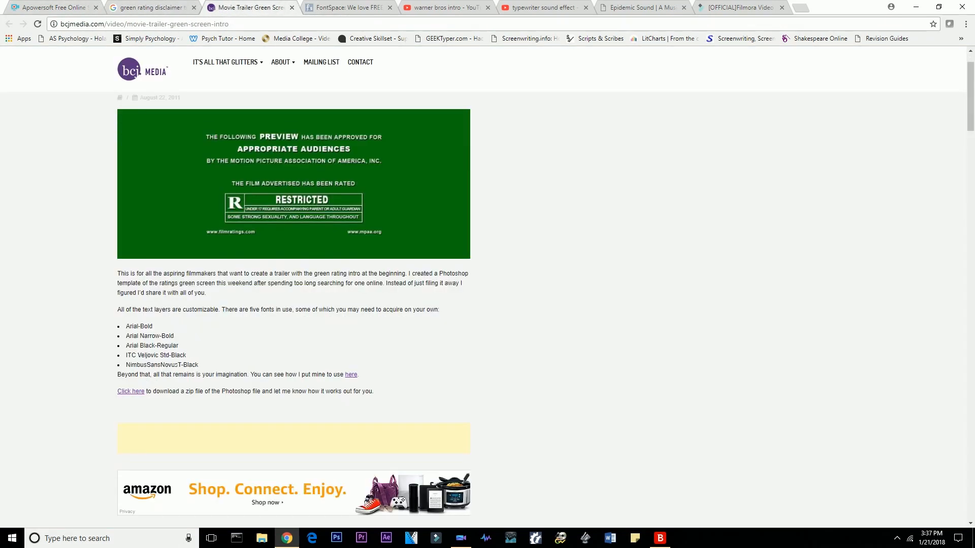
mouse_move(164, 345)
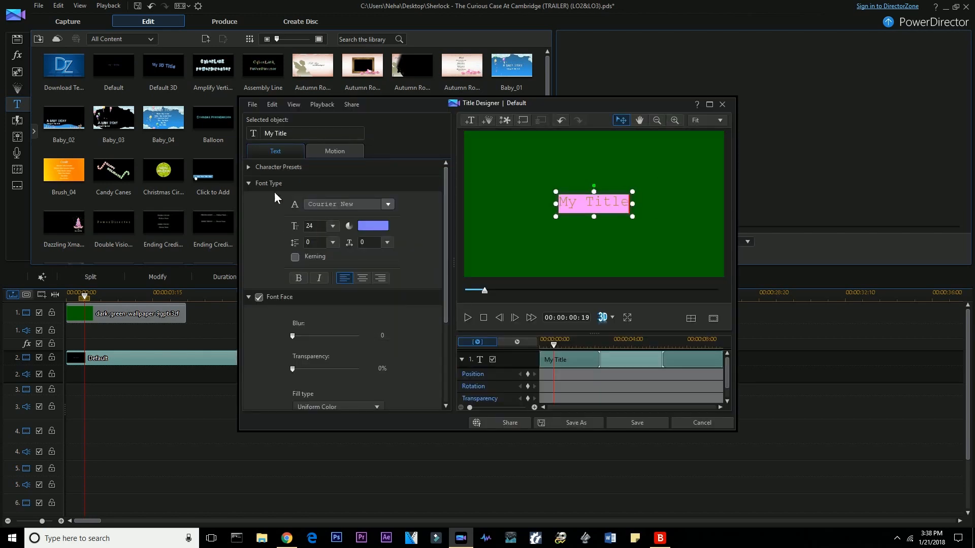
Browse the Title Designer font list for the approval card text.
left_click(388, 204)
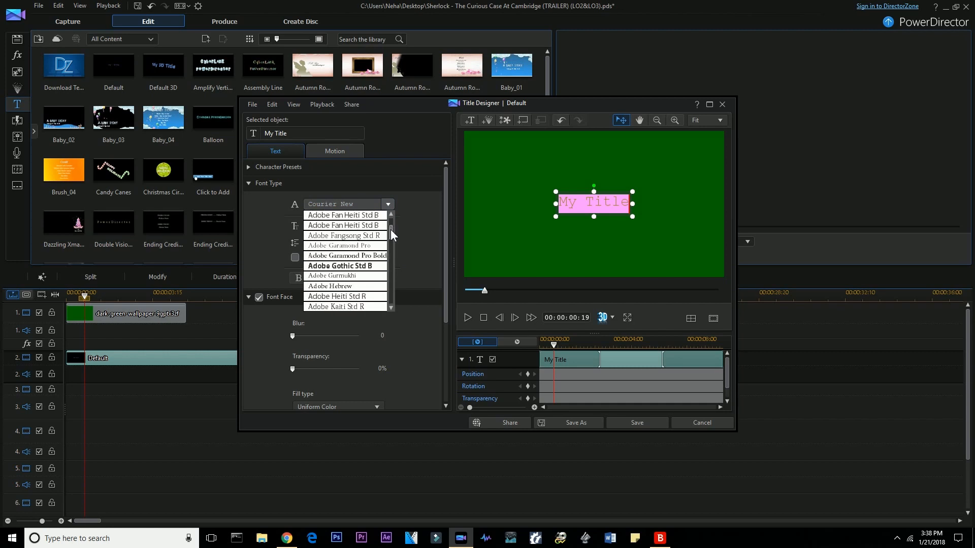
scroll("down", 3)
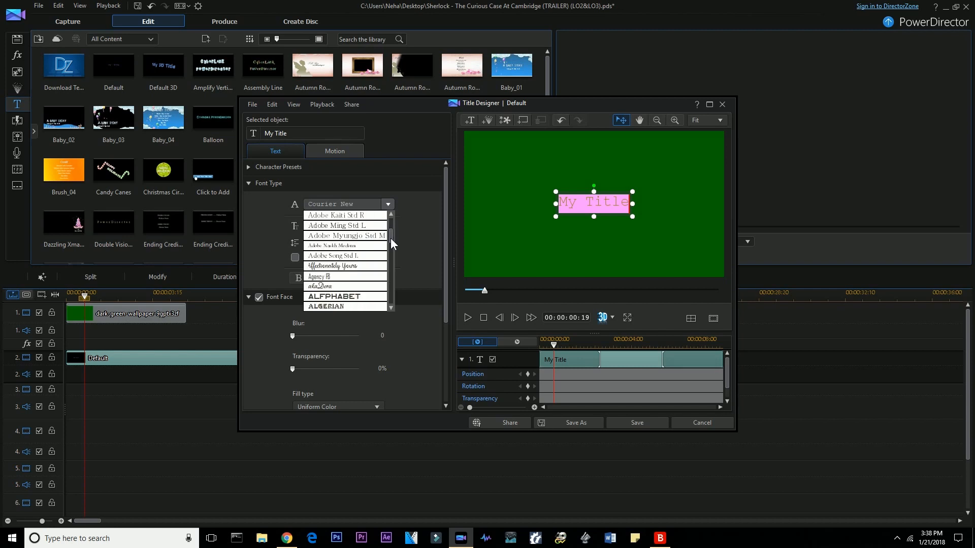
scroll("down", 3)
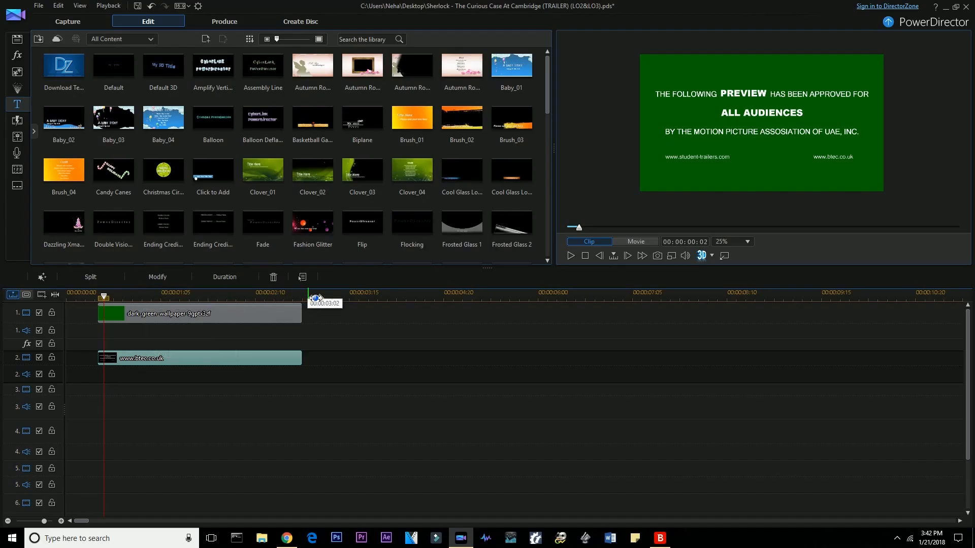
left_click(199, 313)
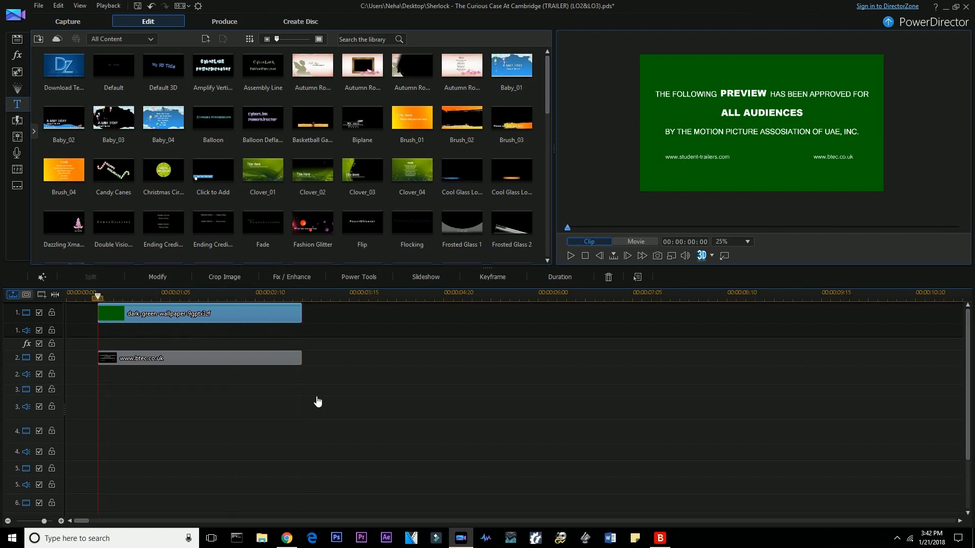
mouse_move(251, 401)
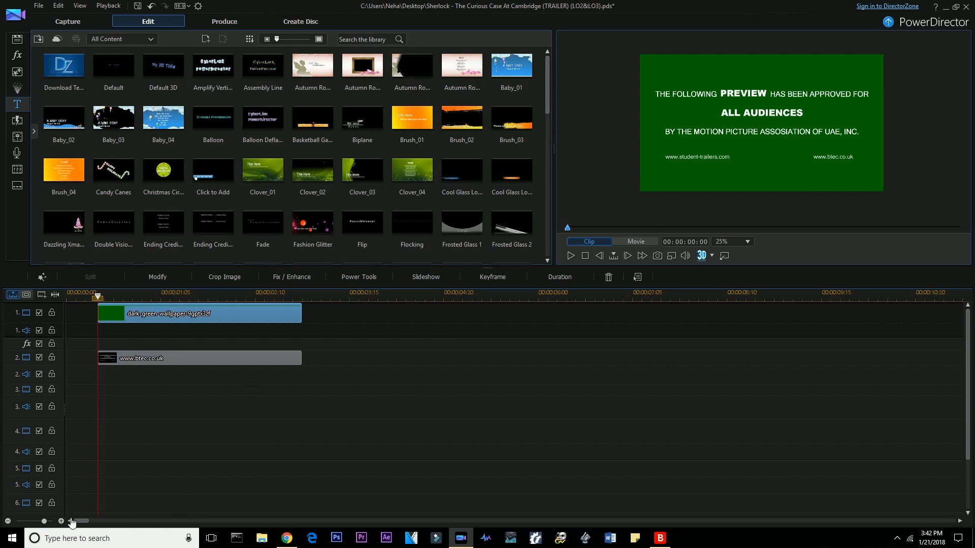
left_click(635, 241)
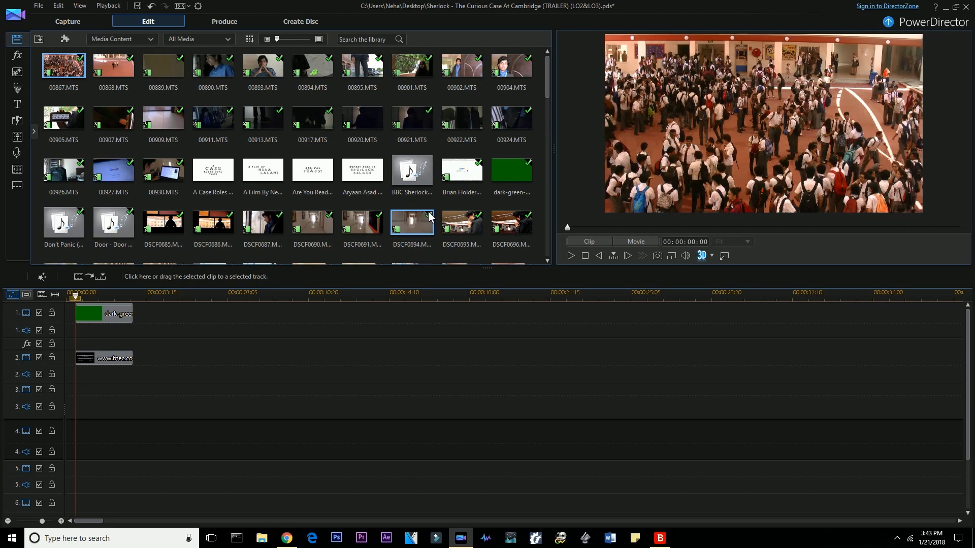
scroll("down", 3)
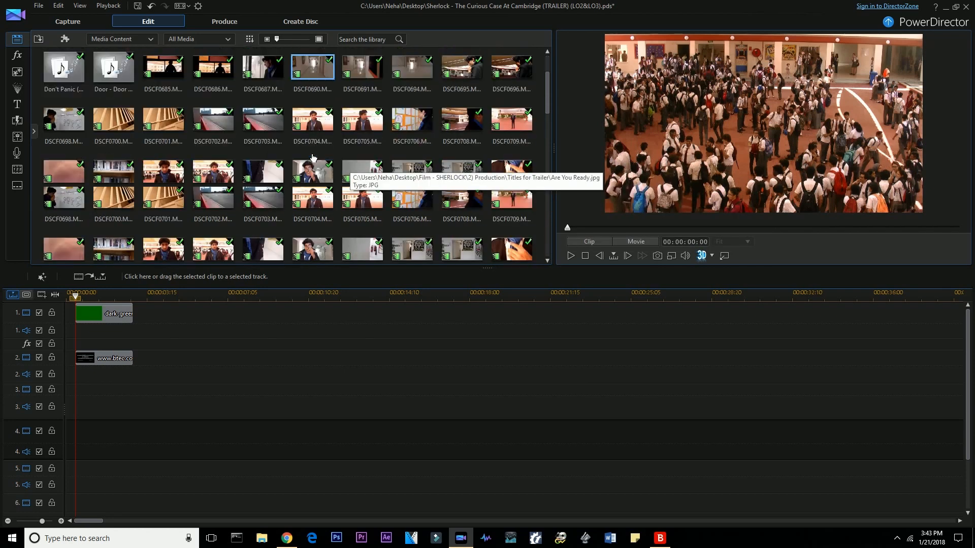
scroll("down", 3)
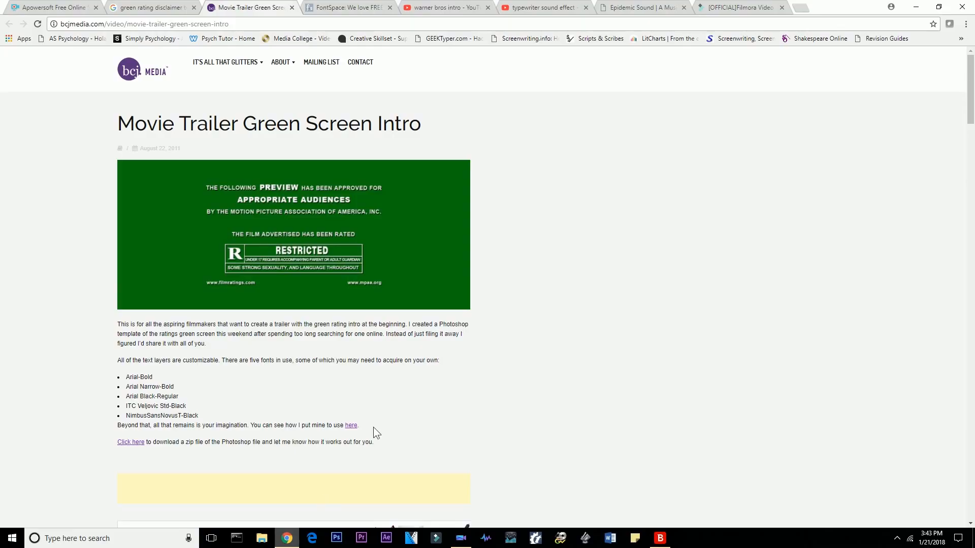
left_click(460, 538)
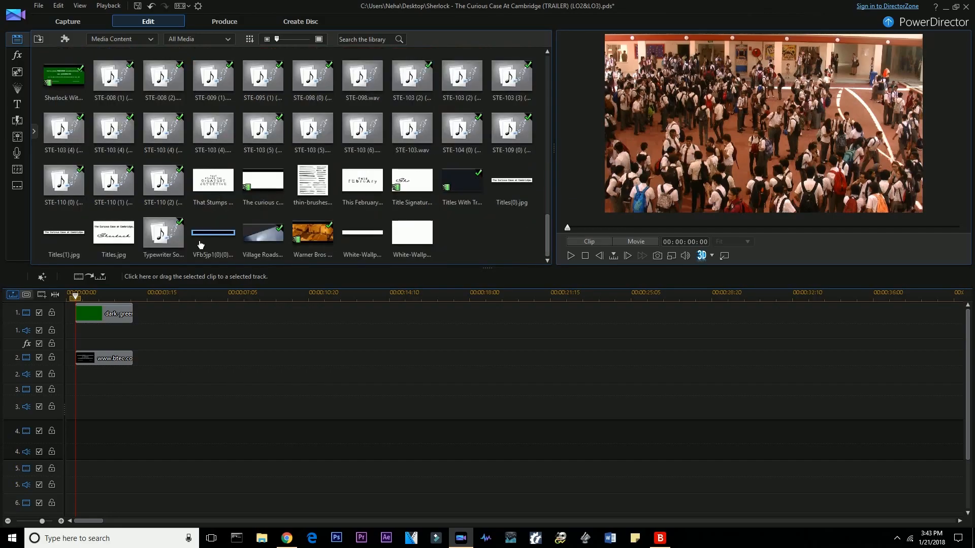
Stretch the black maxresdefault clip to about 37 seconds and freeform-crop it to a thin 1920x144 strip.
scroll("down", 3)
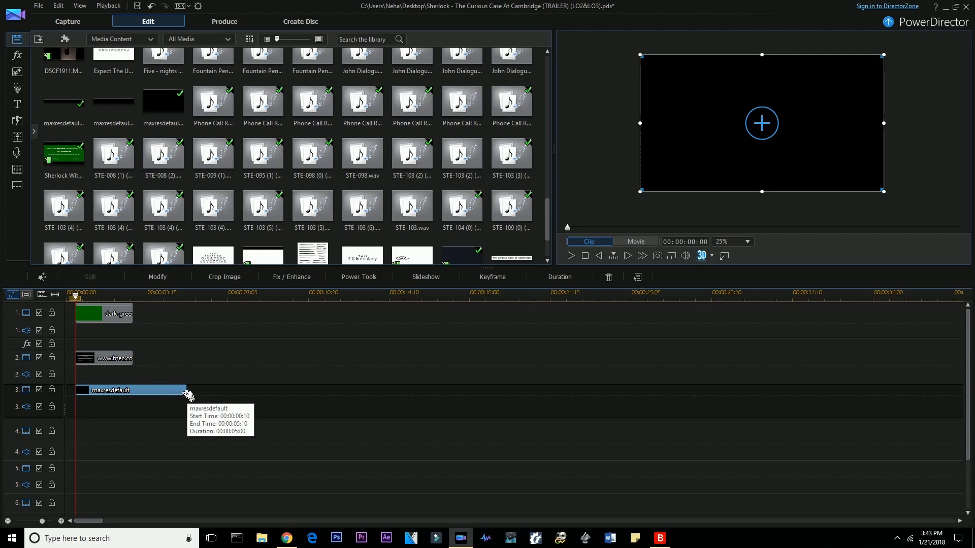
left_click_drag(185, 389, 924, 390)
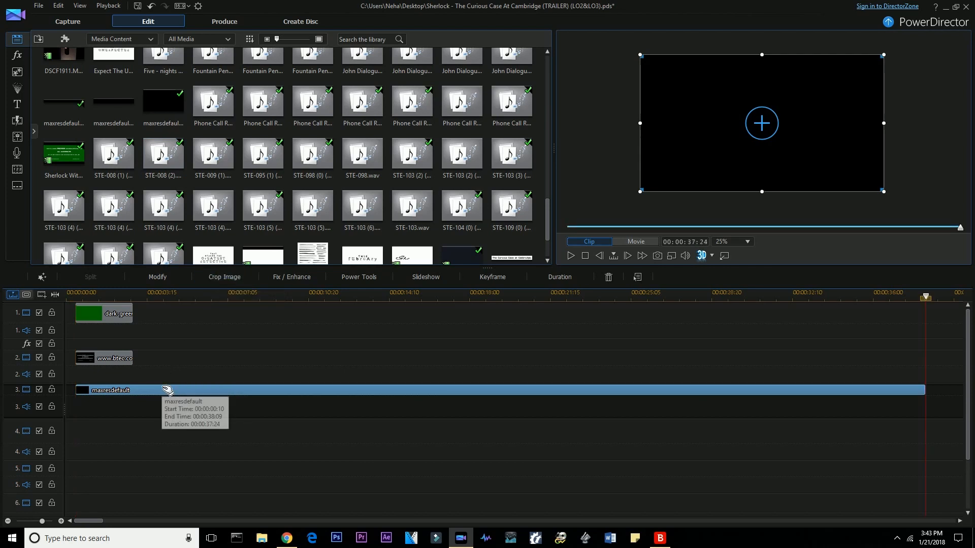
mouse_move(494, 329)
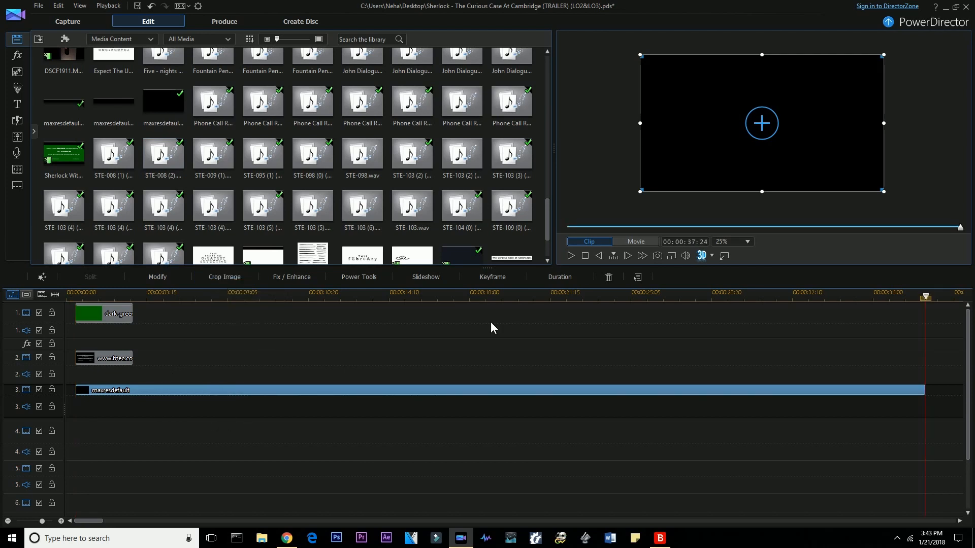
left_click(223, 276)
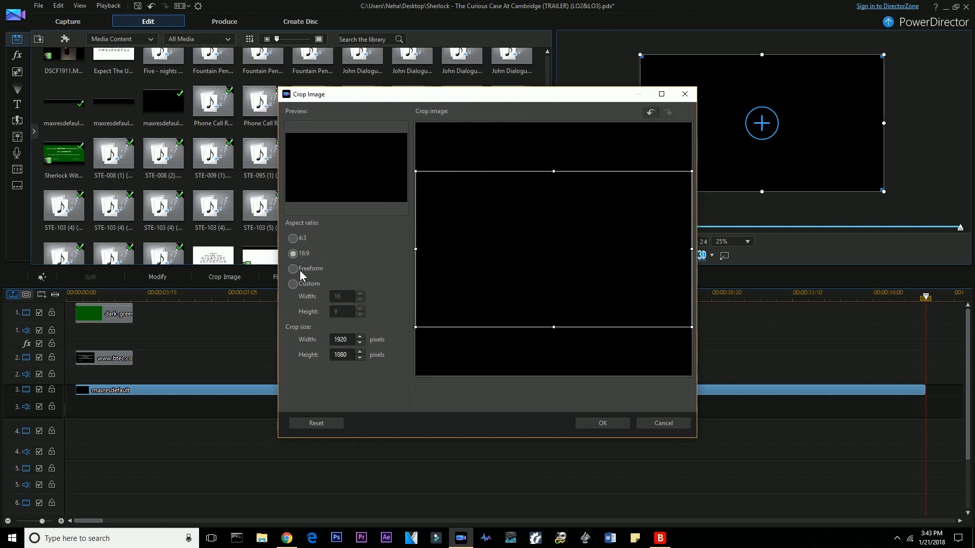
left_click(292, 268)
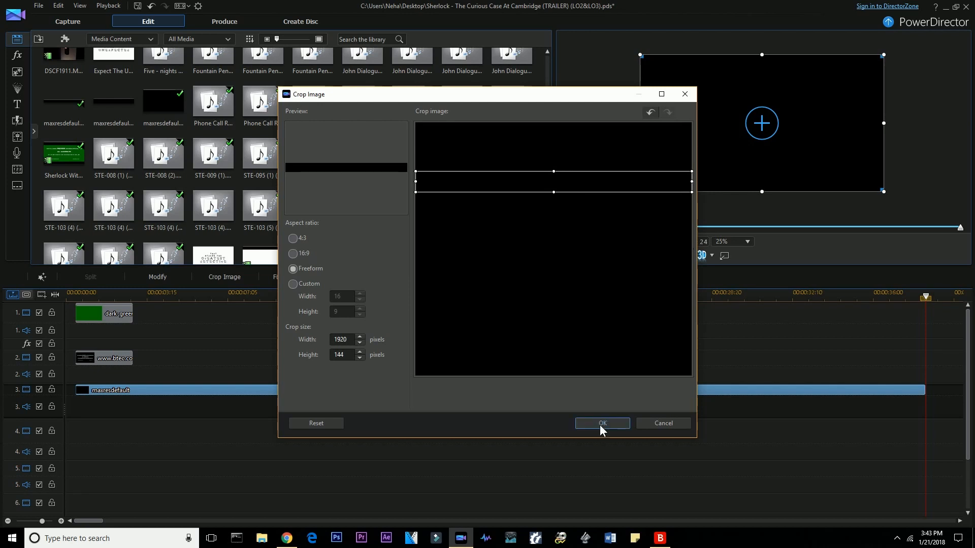
left_click(603, 423)
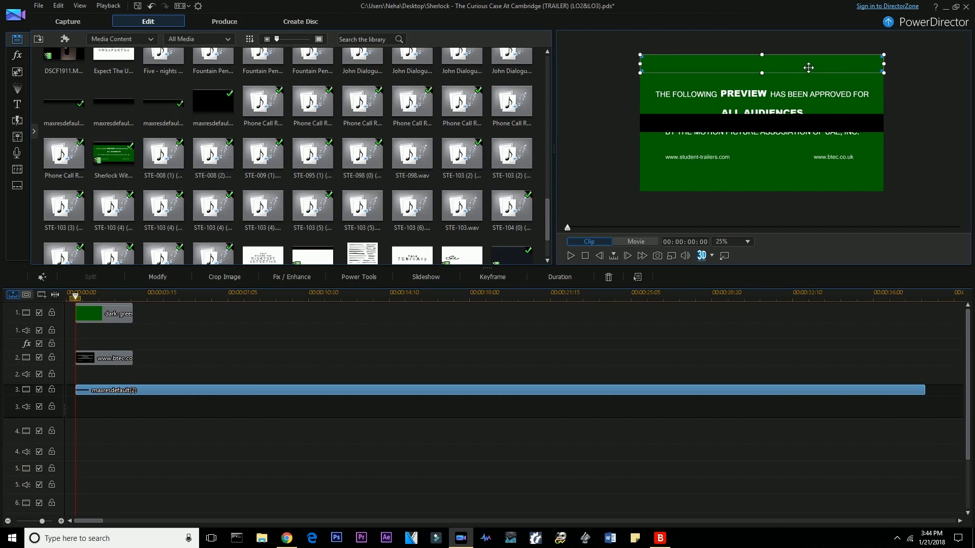
mouse_move(190, 392)
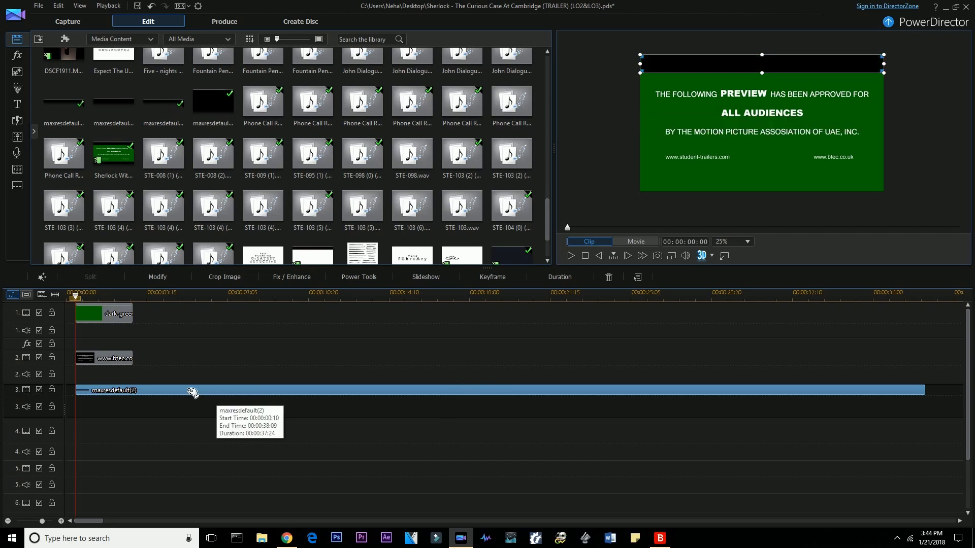
left_click(635, 242)
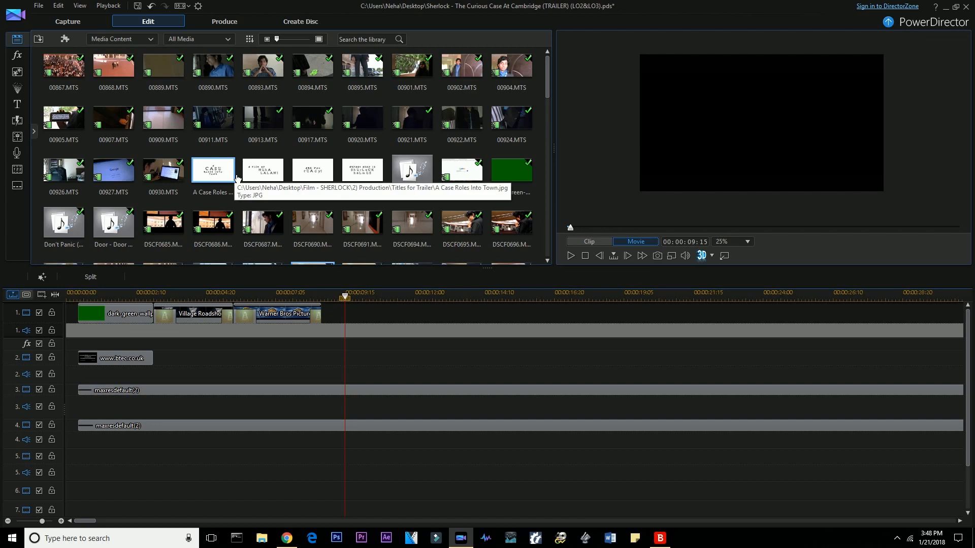
Filter the library to audio for Don't Panic, then bring up the song in AudioDirector.
left_click(221, 38)
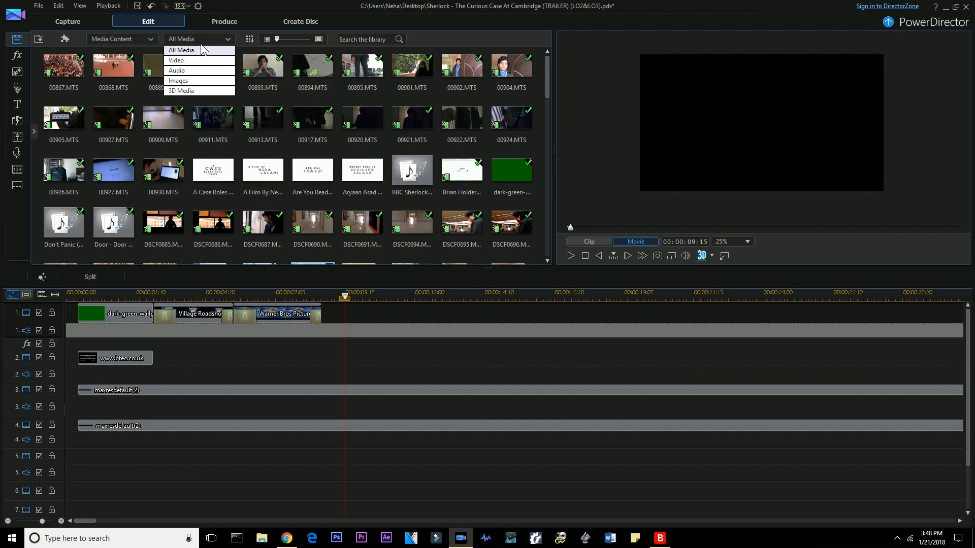
left_click(177, 70)
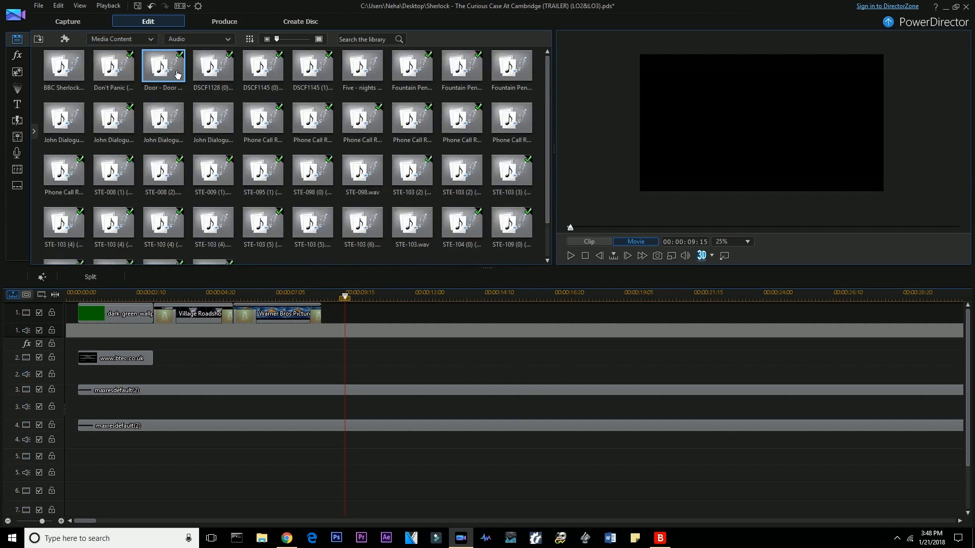
scroll("down", 3)
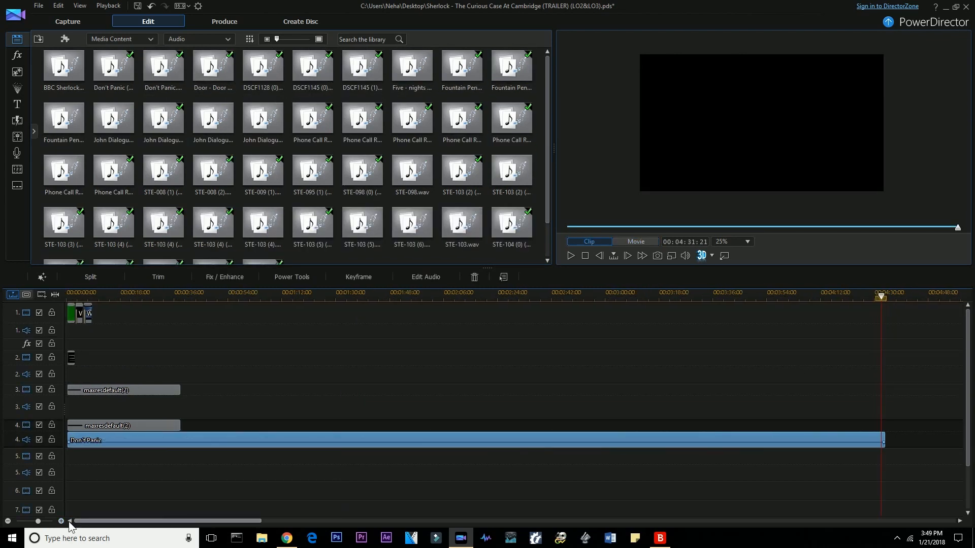
mouse_move(183, 422)
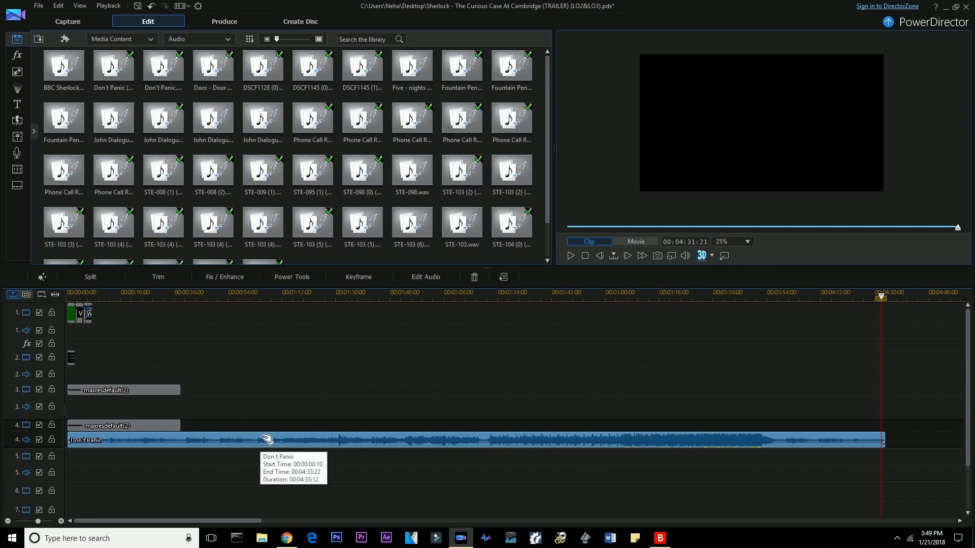
left_click(427, 276)
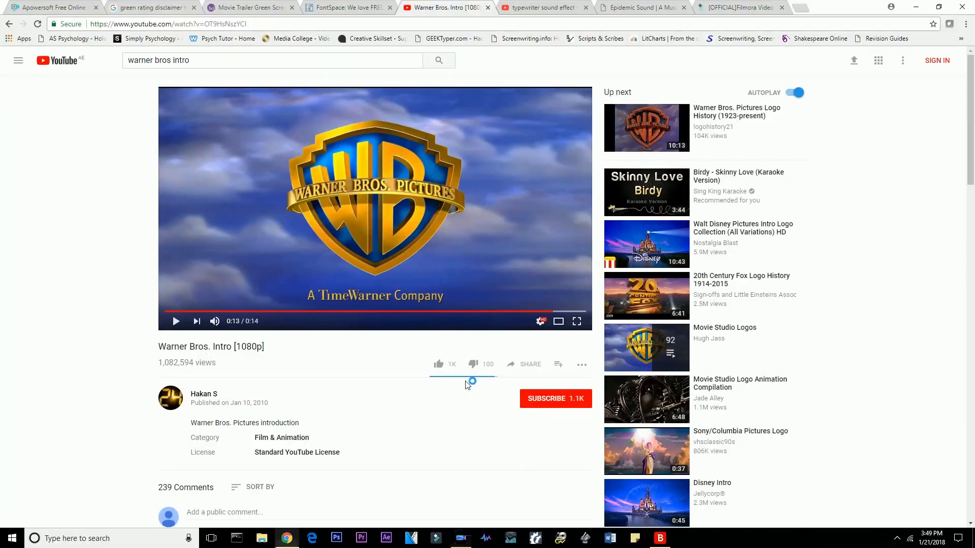
left_click(485, 538)
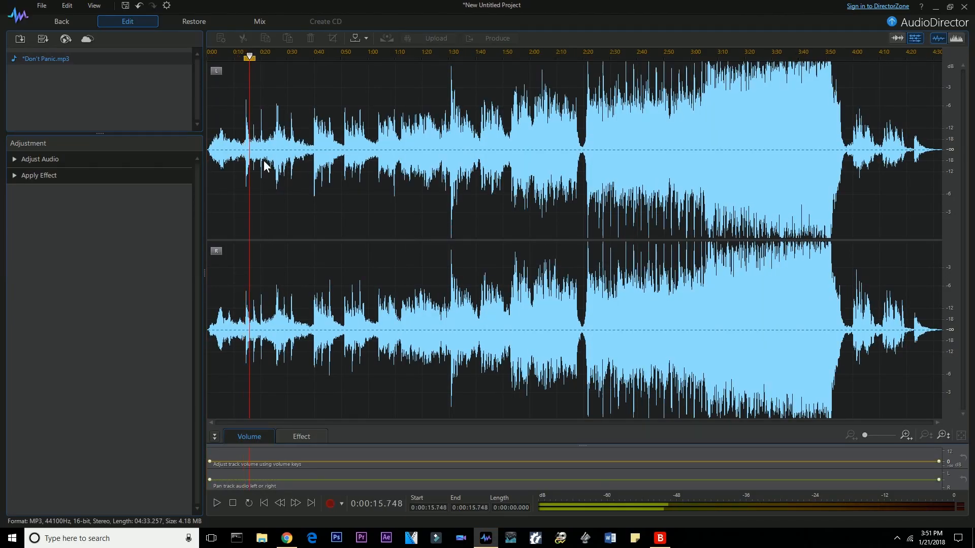
mouse_move(300, 144)
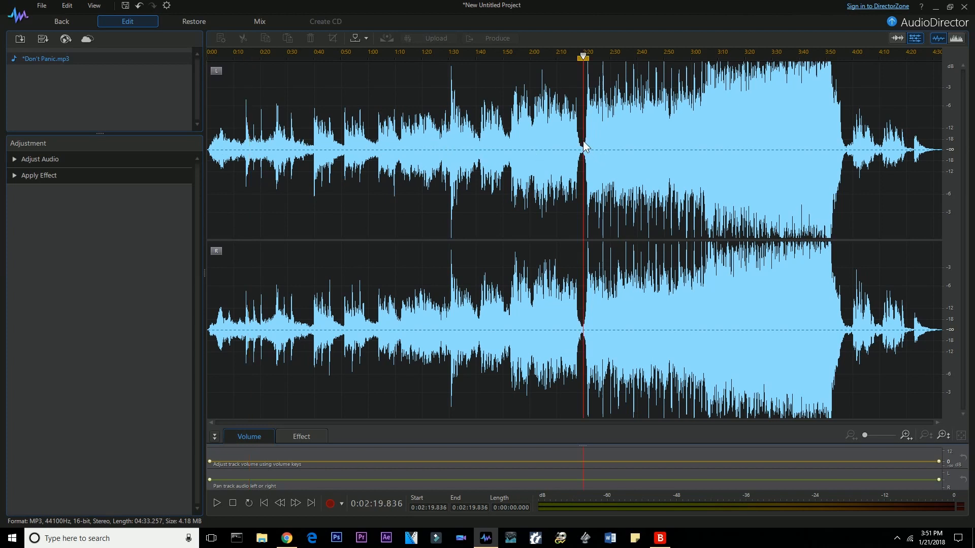
mouse_move(599, 133)
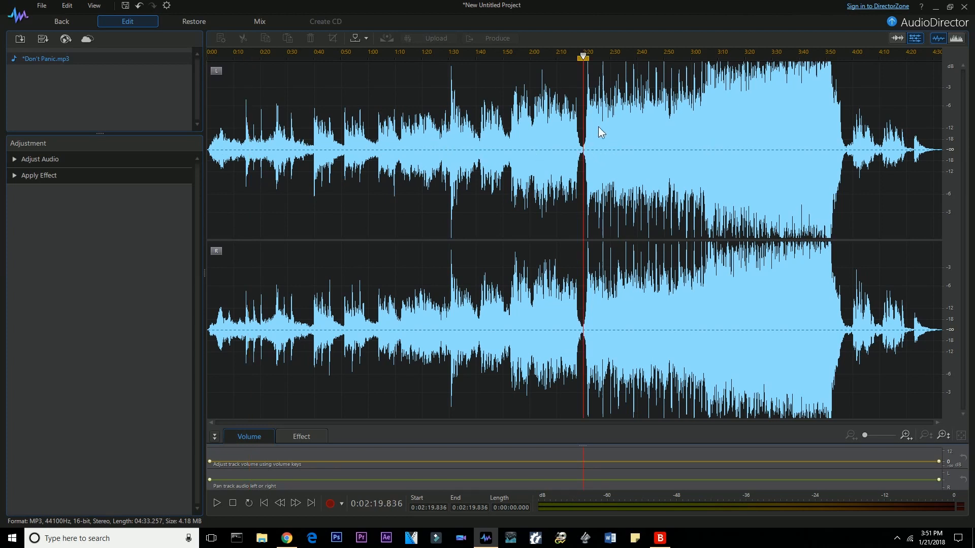
Set the play position near 2:20 in the Don't Panic waveform.
left_click(216, 502)
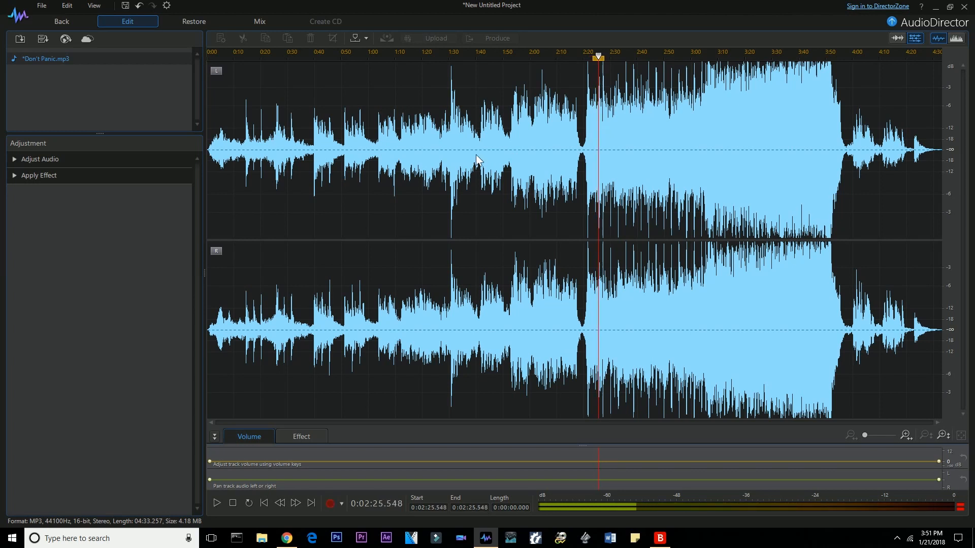
mouse_move(728, 95)
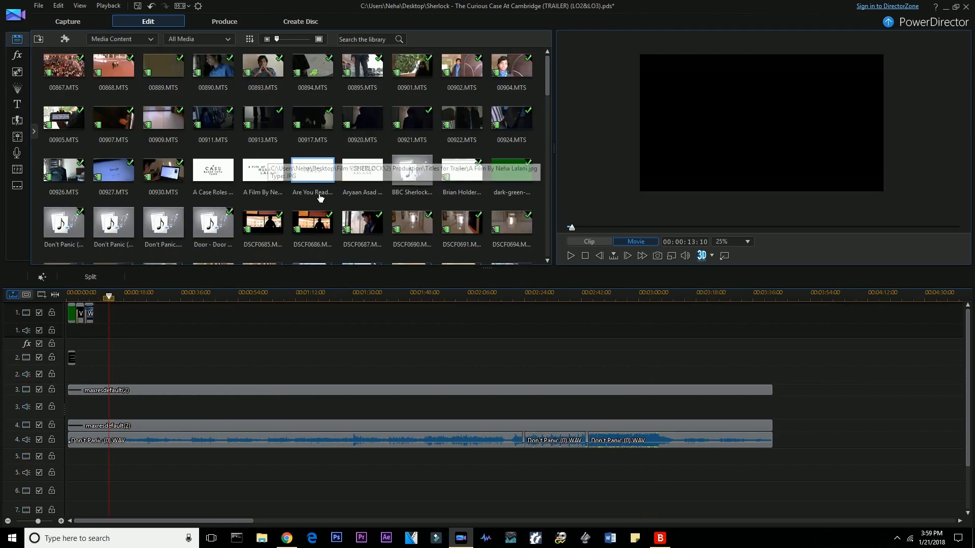
Scroll the timeline while laying out the trailer's footage and title clips.
scroll("down", 3)
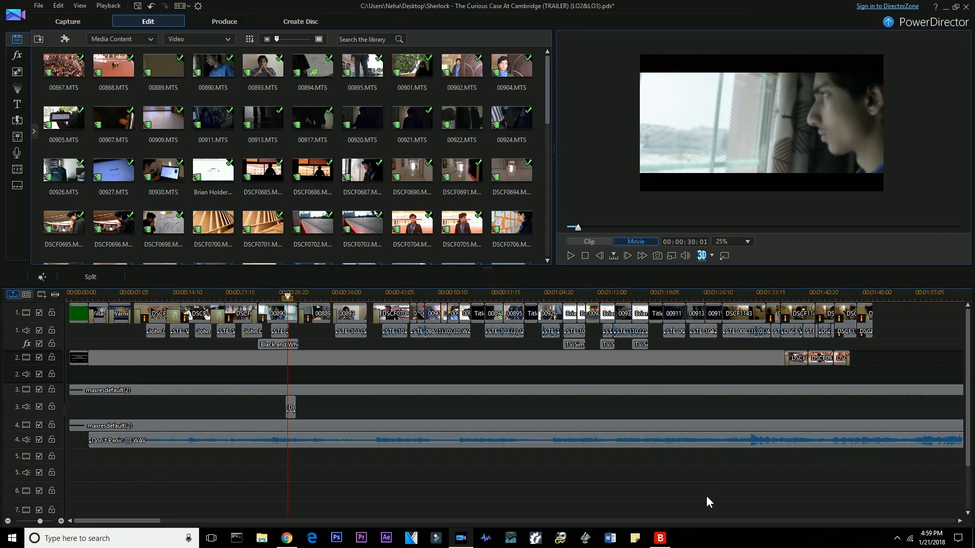
mouse_move(822, 506)
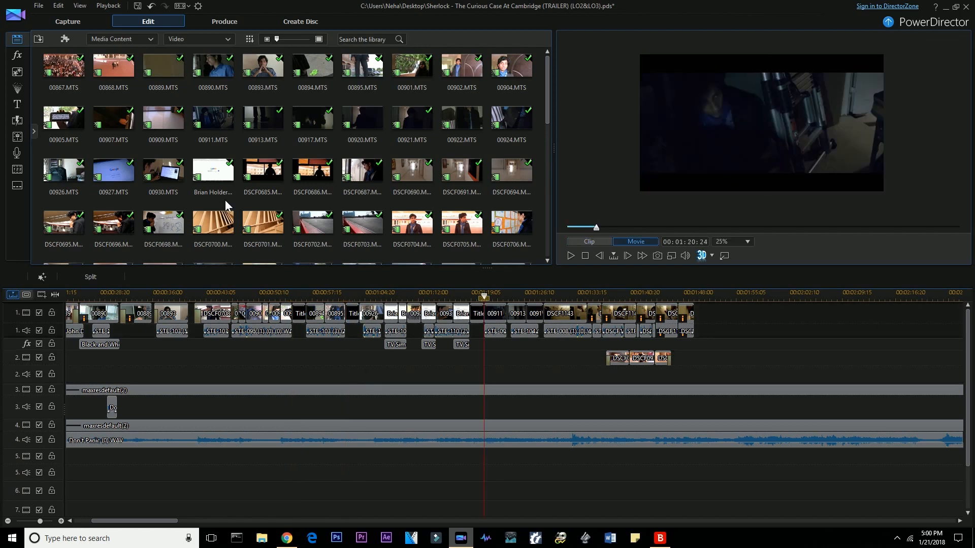
mouse_move(546, 118)
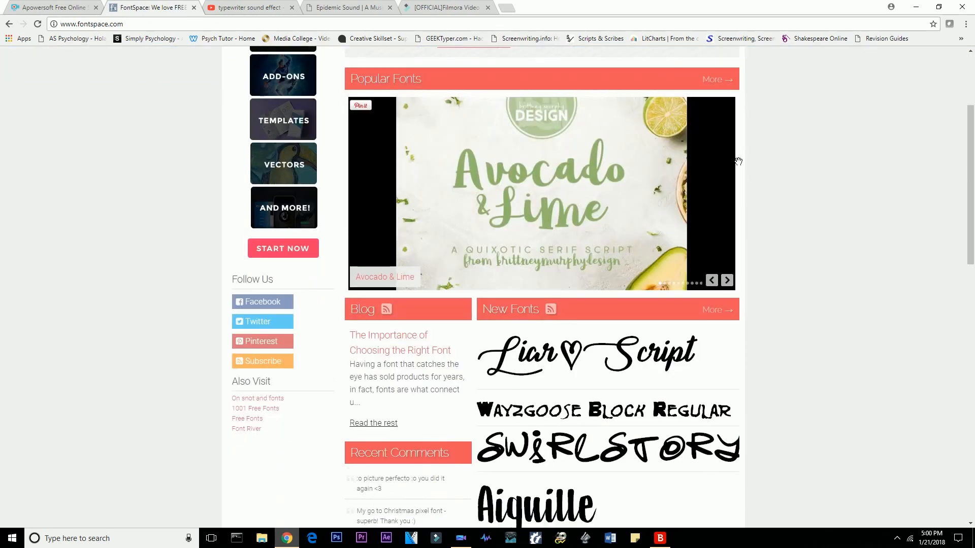
scroll("down", 3)
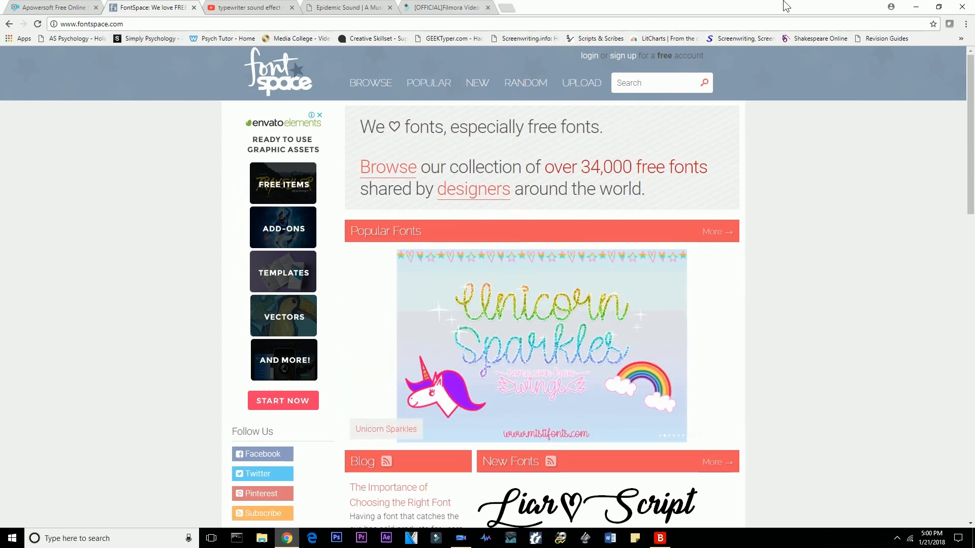
mouse_move(915, 8)
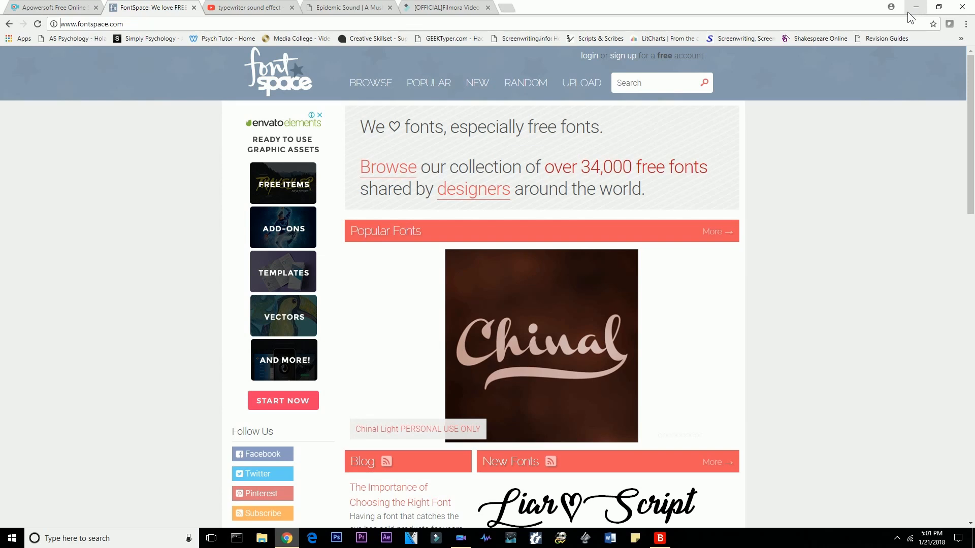
Return to PowerDirector and work on the timeline clips toward the Sherlock title card.
left_click(461, 538)
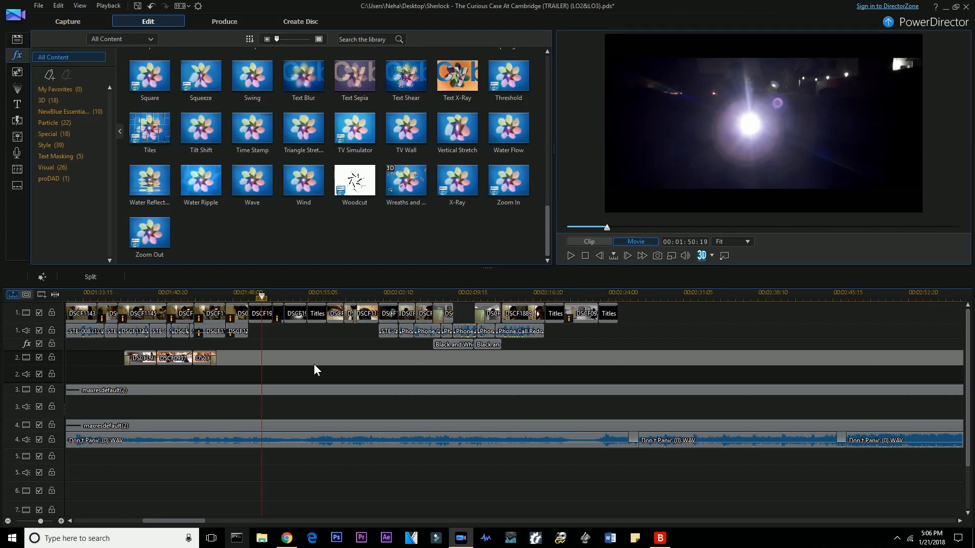
mouse_move(351, 394)
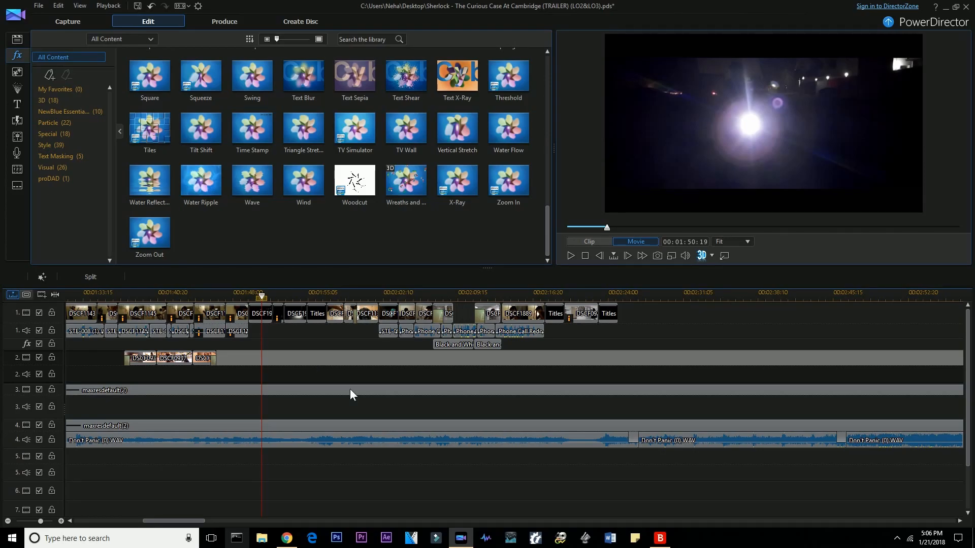
mouse_move(261, 313)
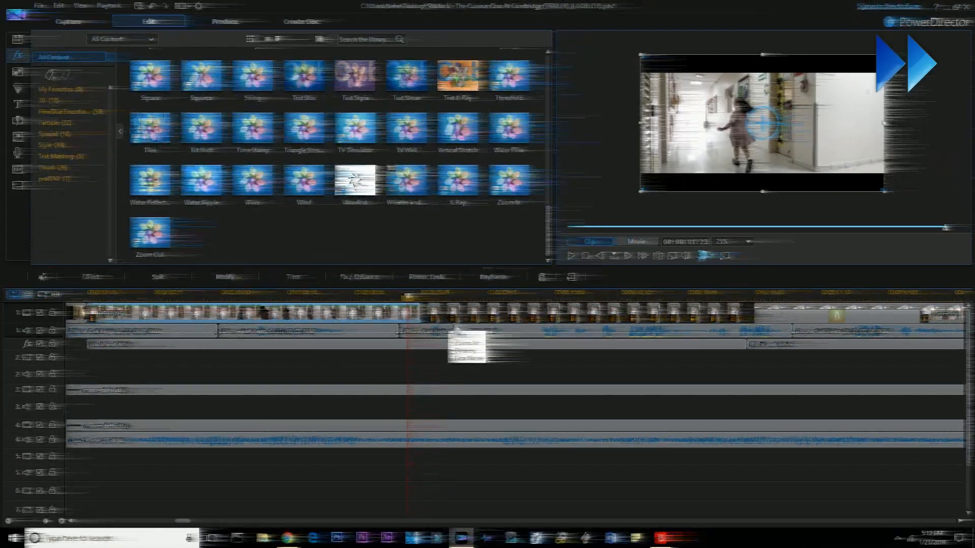
left_click(576, 256)
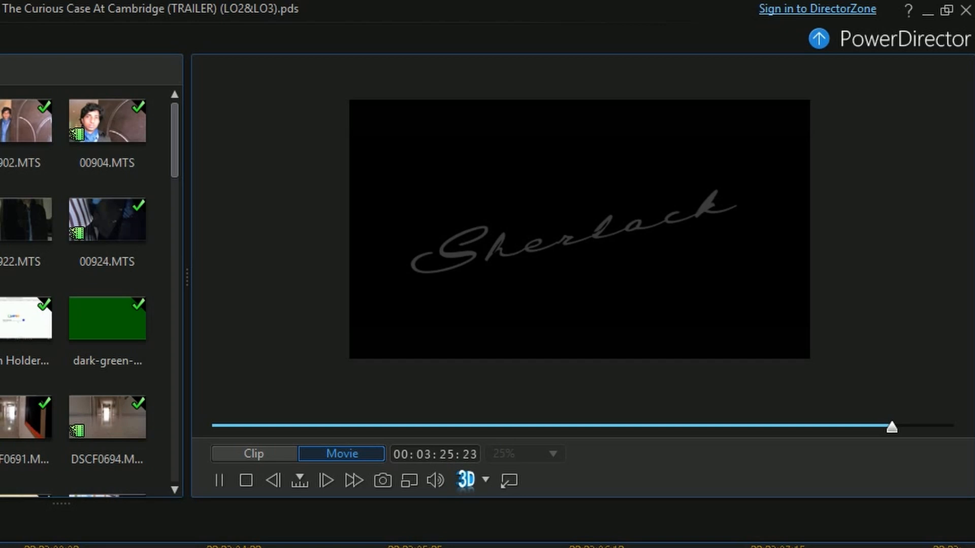
left_click(217, 481)
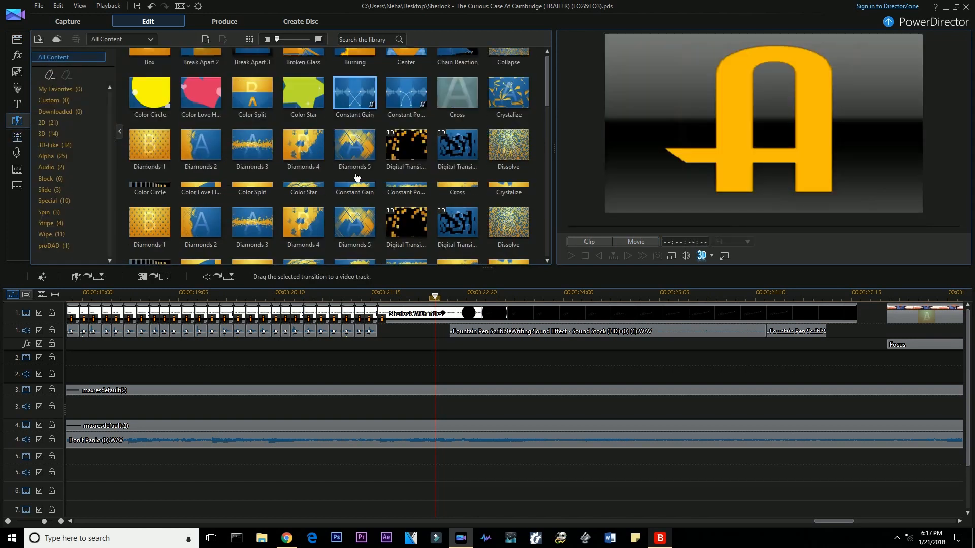
scroll("down", 3)
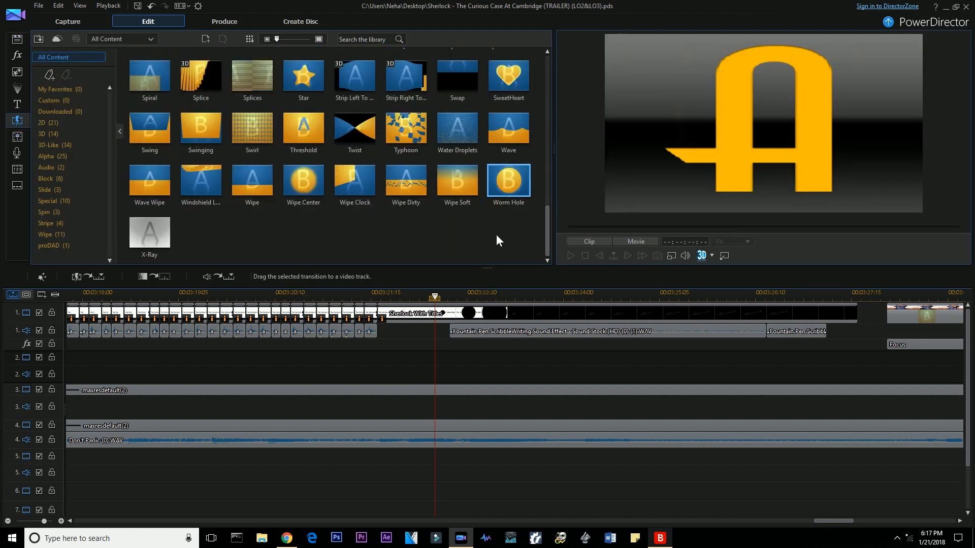
left_click(634, 241)
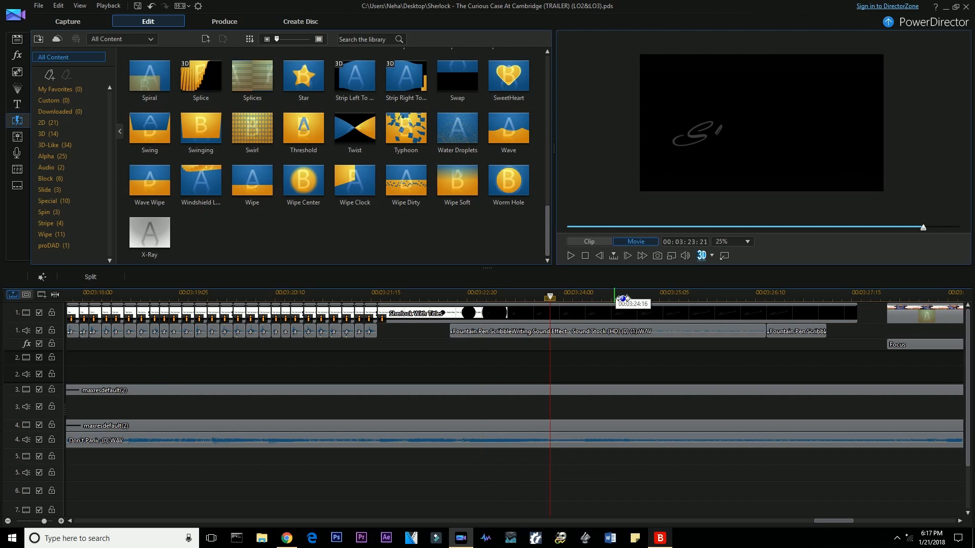
left_click_drag(624, 297, 539, 297)
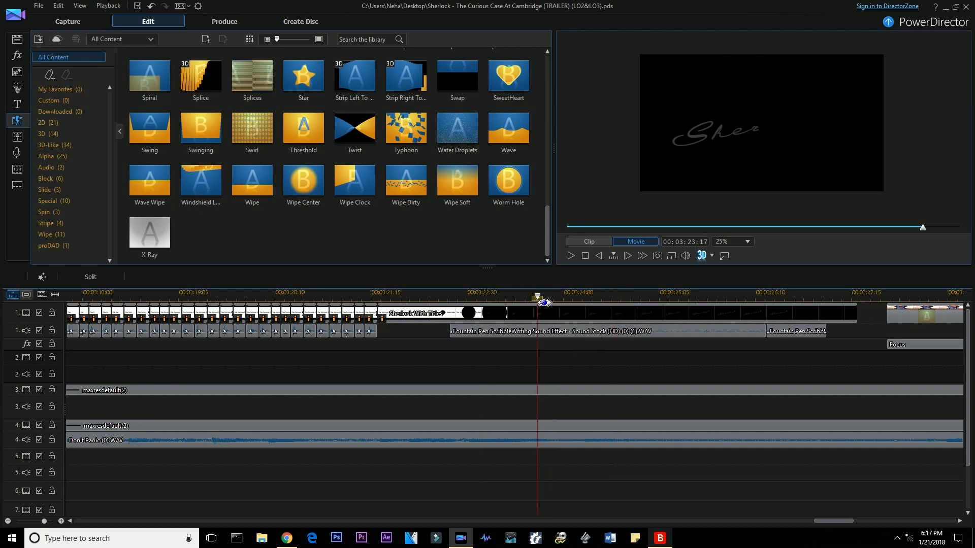
left_click_drag(546, 302, 538, 302)
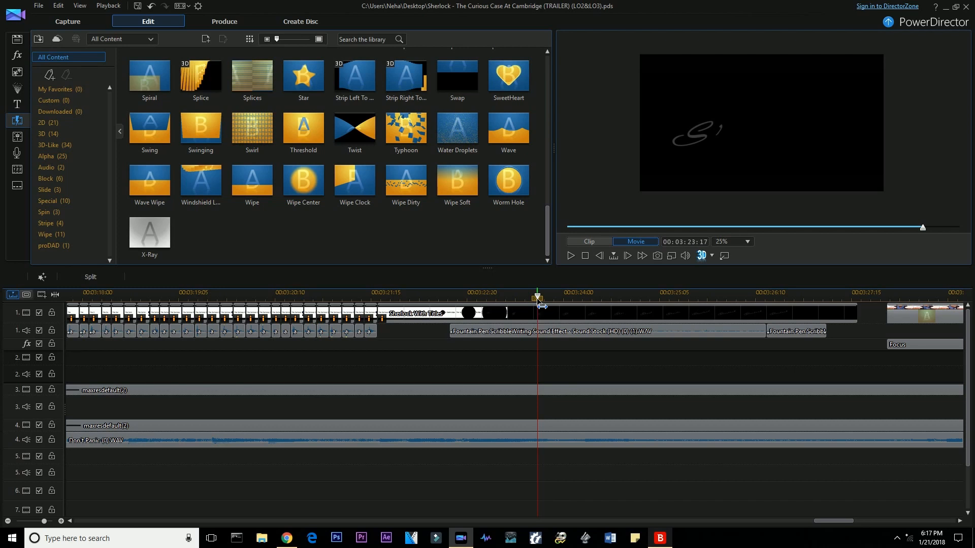
mouse_move(524, 371)
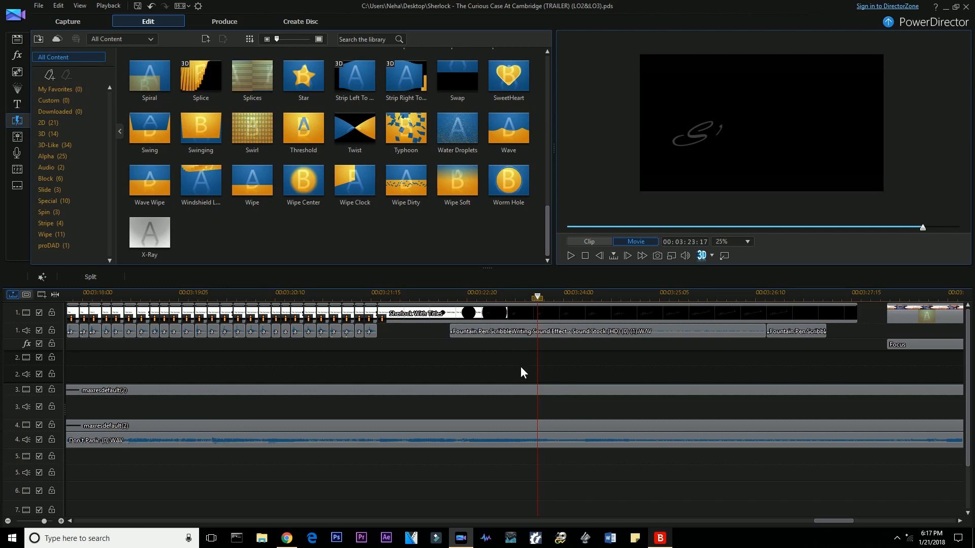
left_click(571, 256)
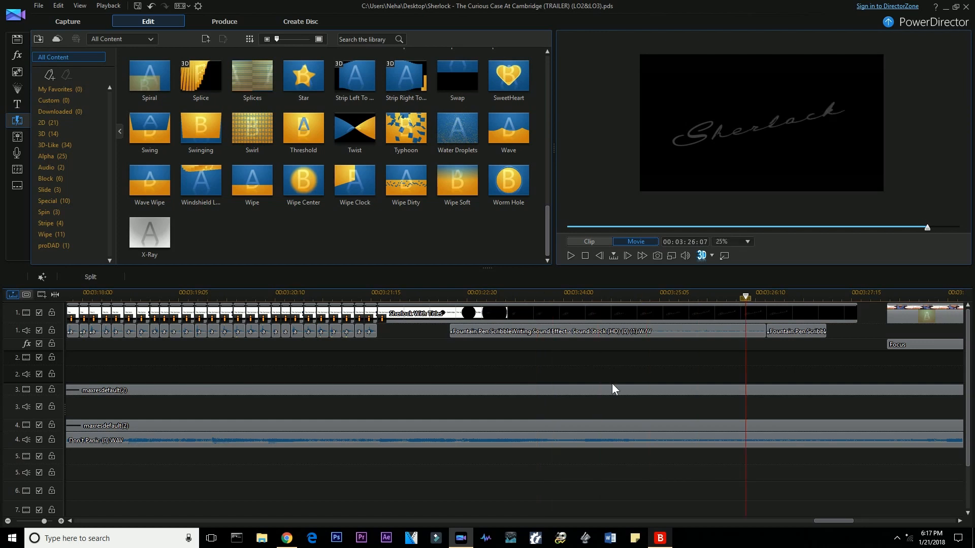
mouse_move(523, 361)
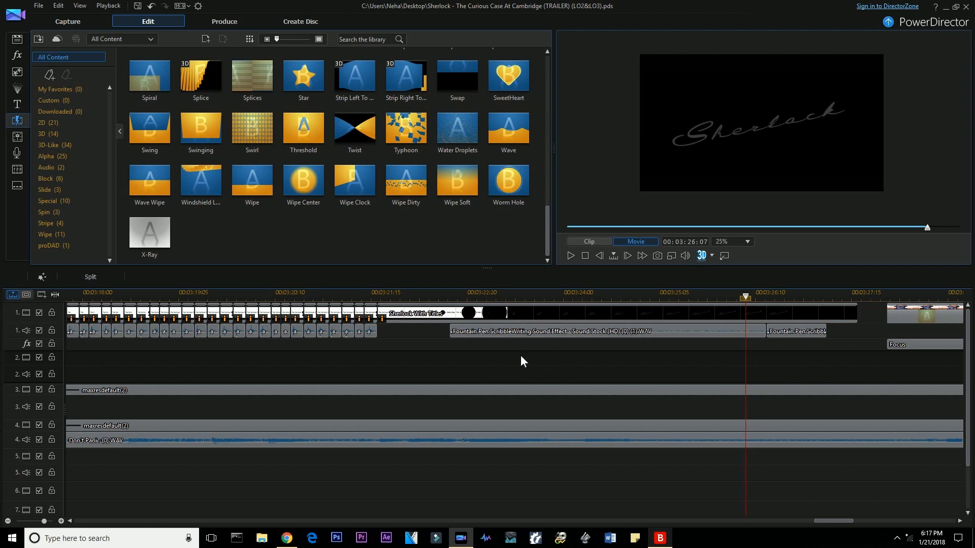
mouse_move(836, 356)
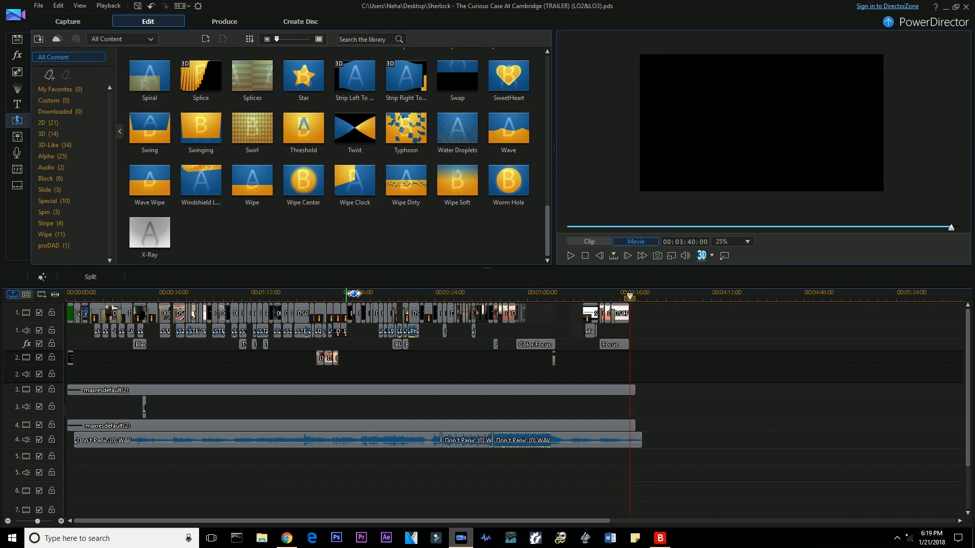
left_click(223, 20)
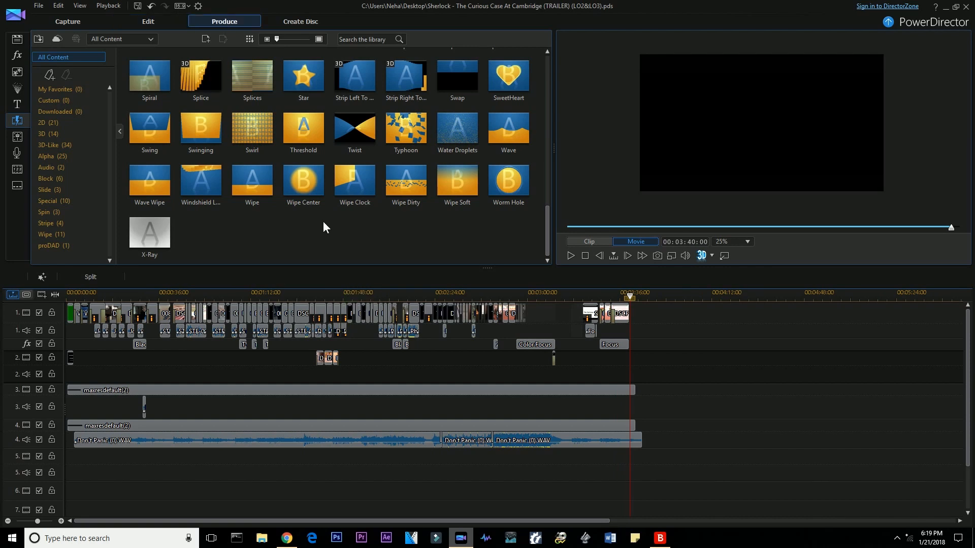
In Produce, choose H.264 AVC with the MPEG-4 1920x1080/24p profile.
left_click(224, 20)
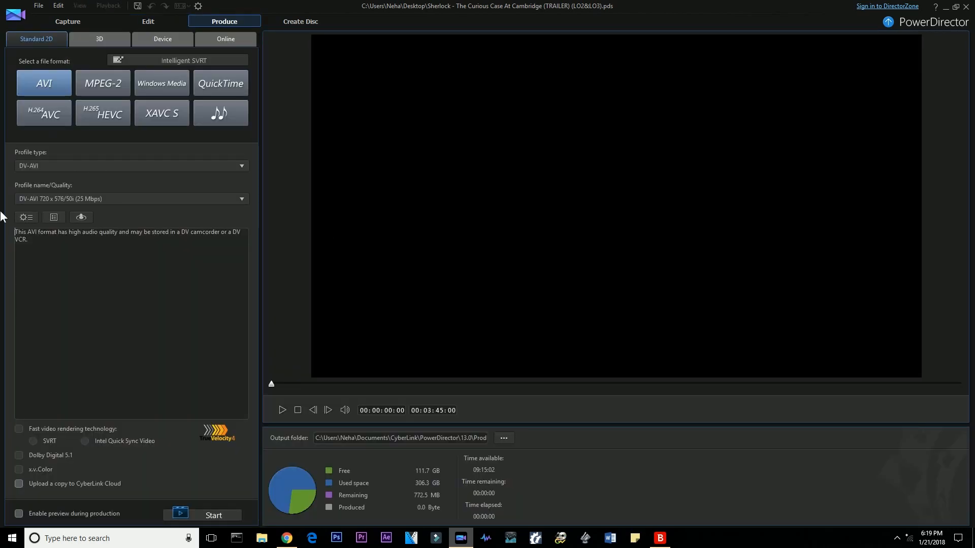
left_click(43, 113)
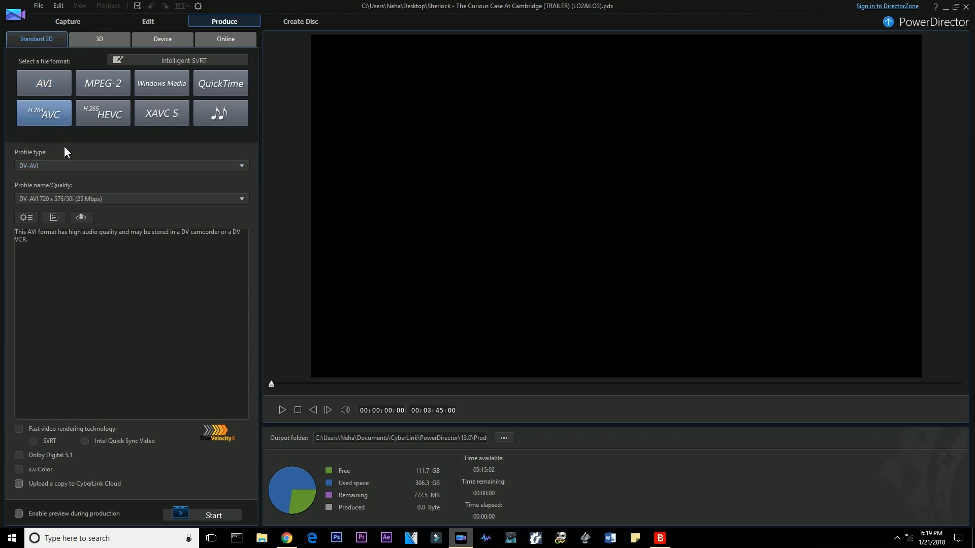
left_click(44, 113)
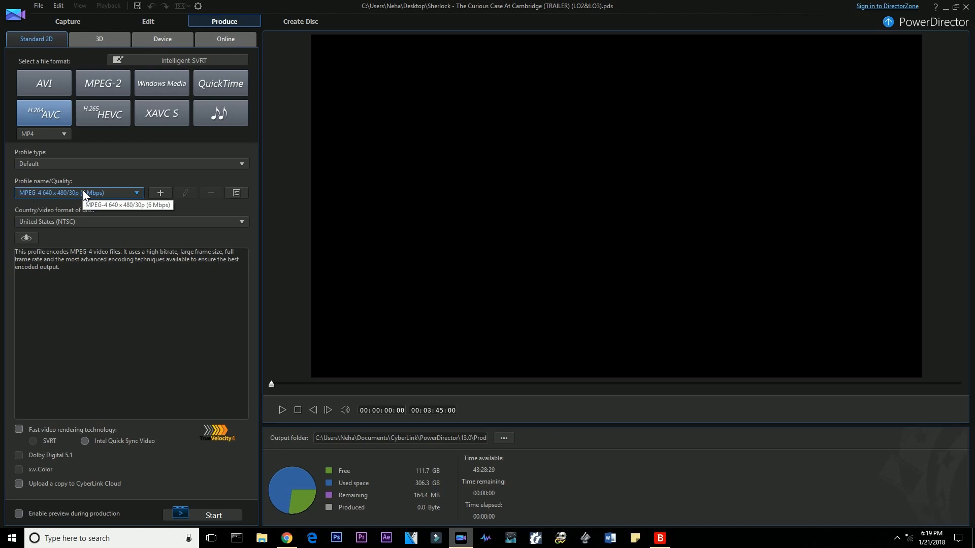
left_click(135, 193)
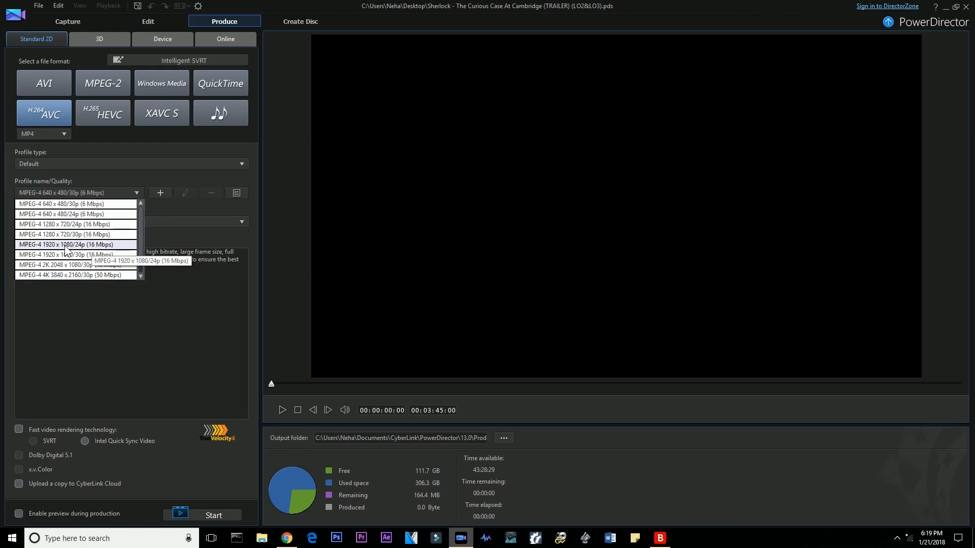
left_click(66, 244)
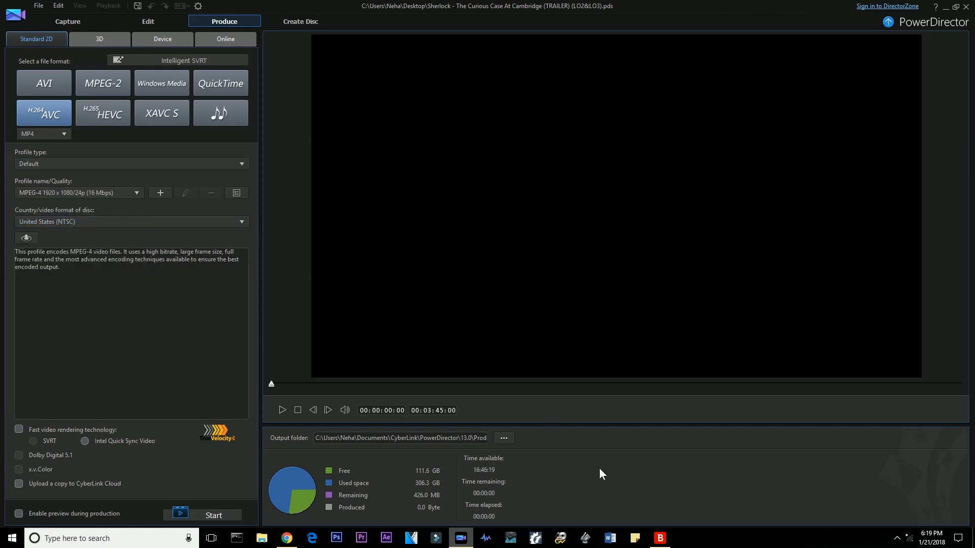
mouse_move(334, 429)
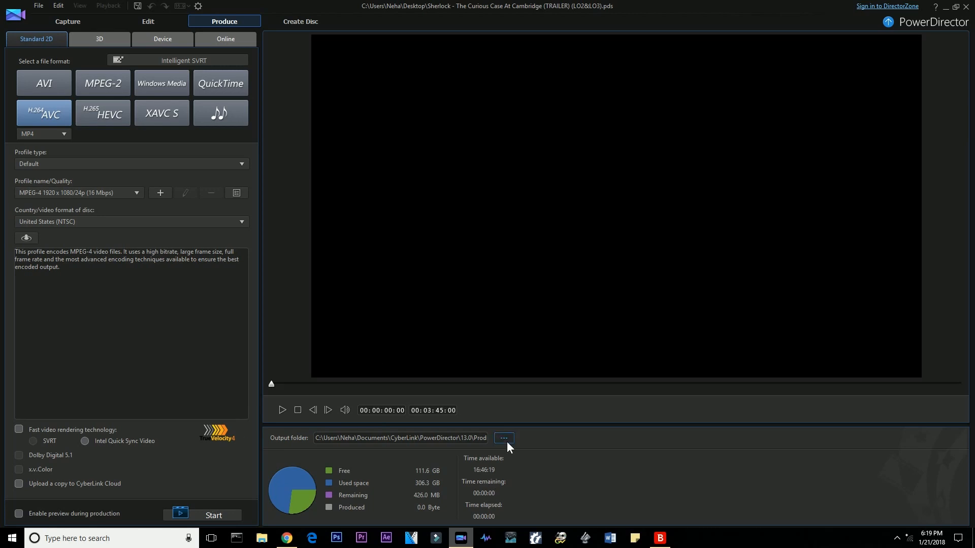
mouse_move(510, 448)
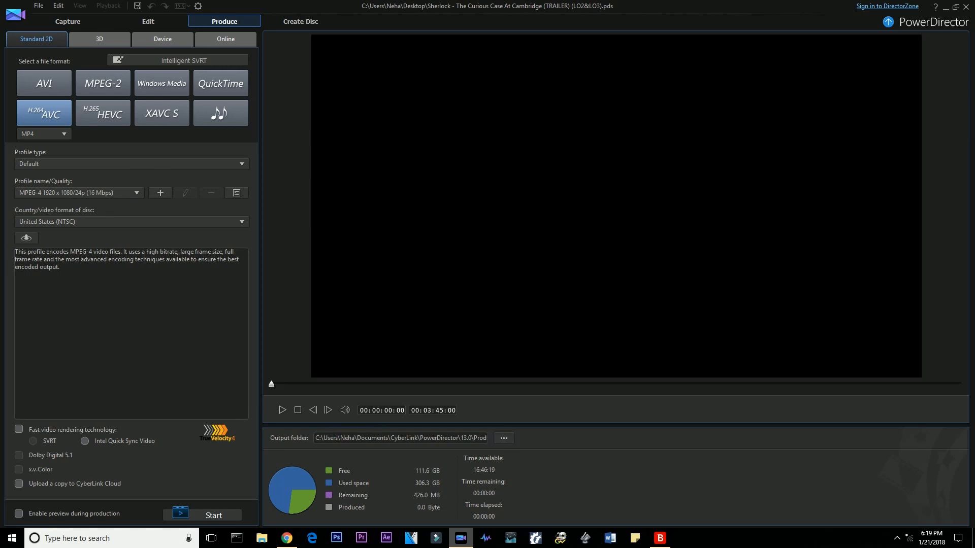
Save the output as Sherlock Film Trailer.mp4 on the Desktop and start rendering.
left_click(504, 438)
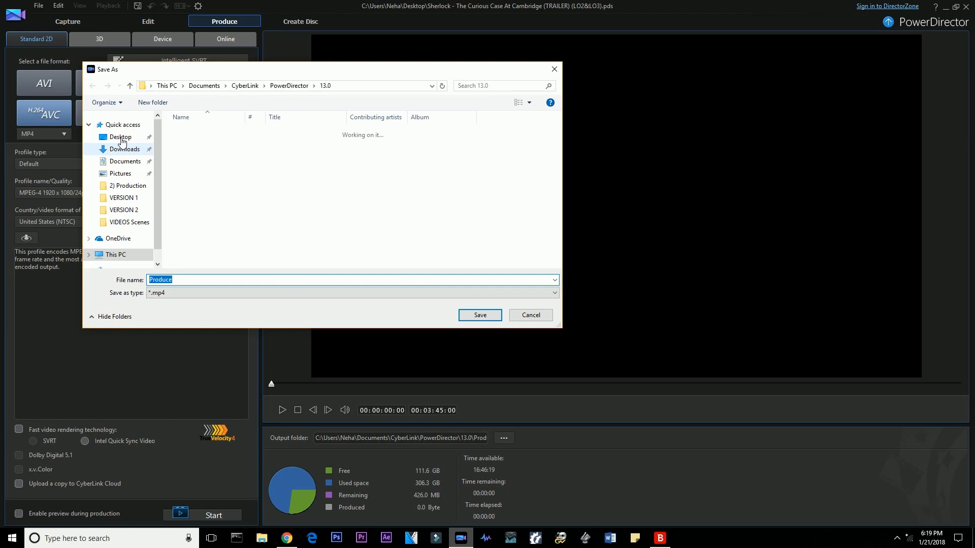
left_click(121, 137)
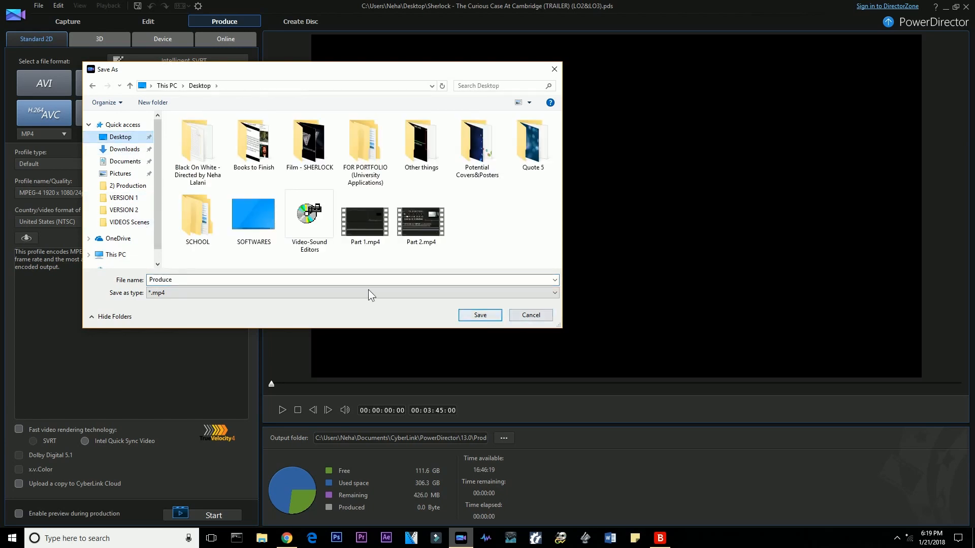
left_click(479, 315)
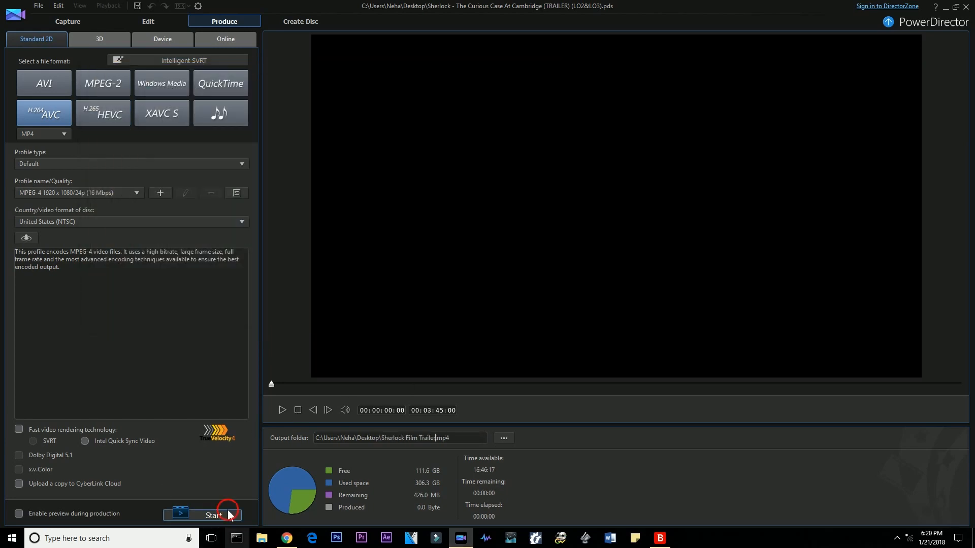
left_click(213, 514)
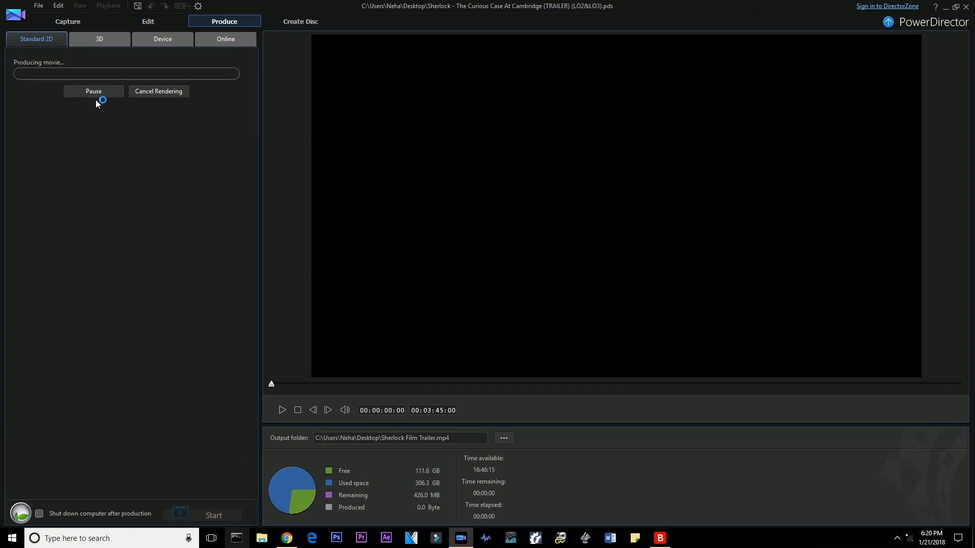
mouse_move(191, 181)
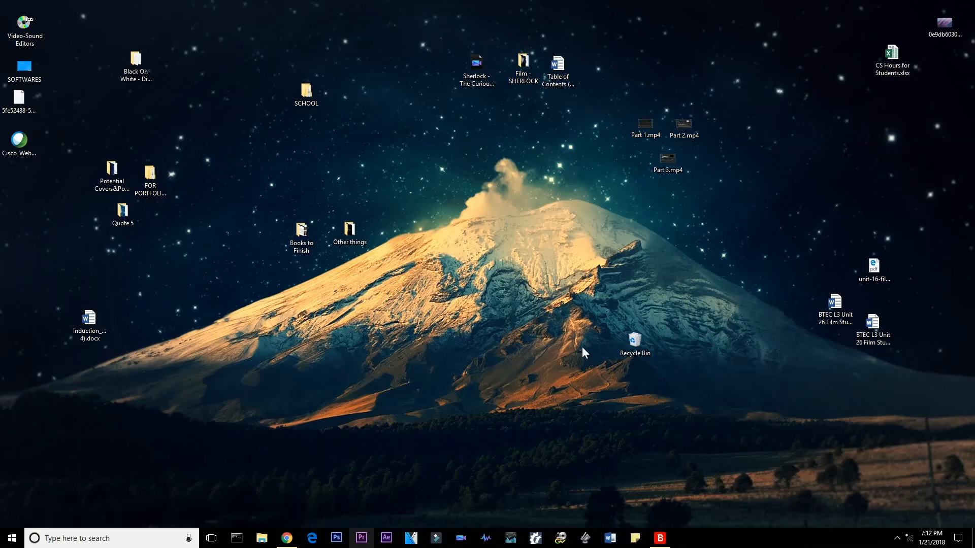
left_click(523, 61)
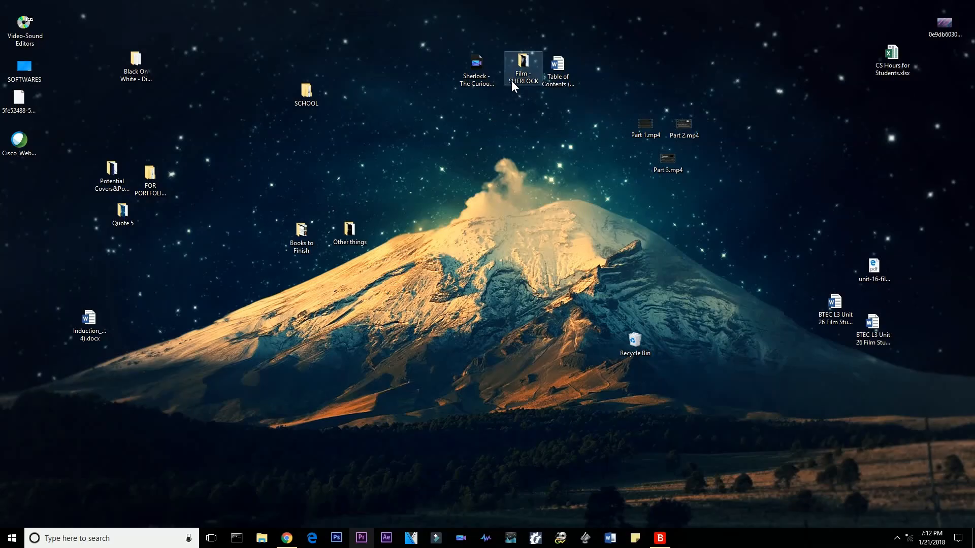
double_click(524, 62)
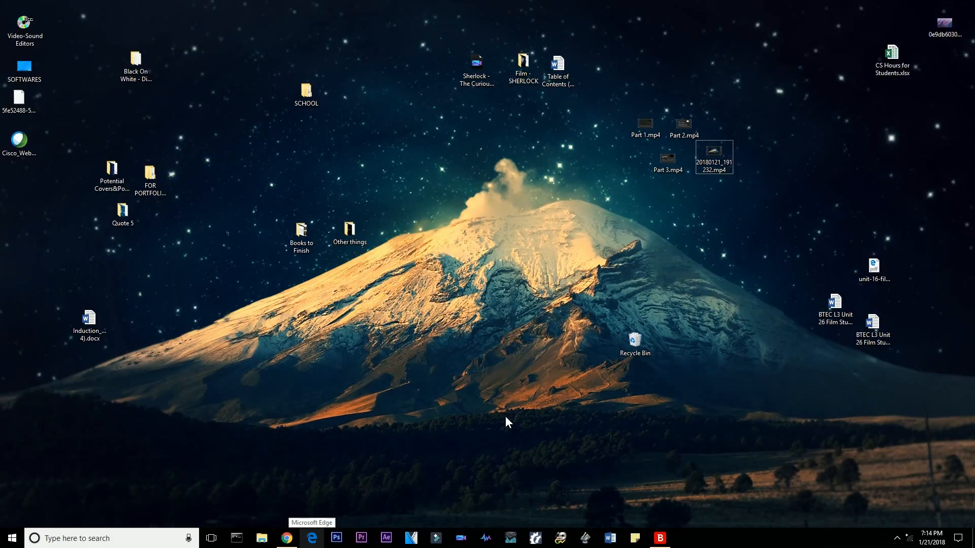
mouse_move(486, 432)
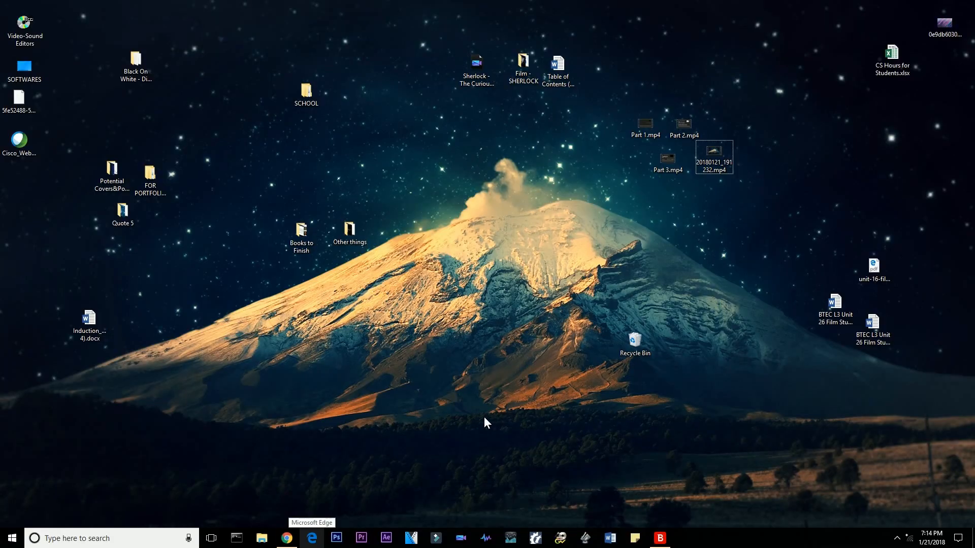
mouse_move(481, 436)
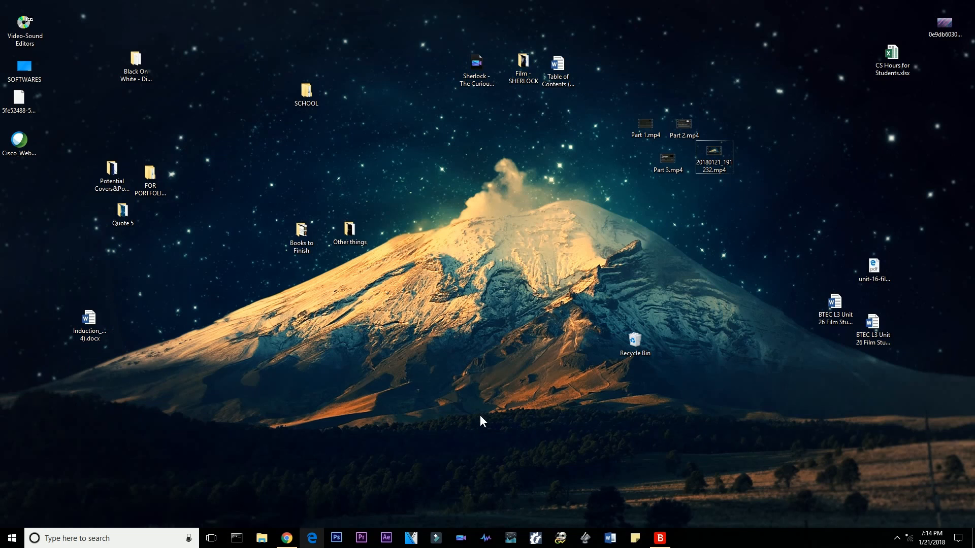
mouse_move(481, 410)
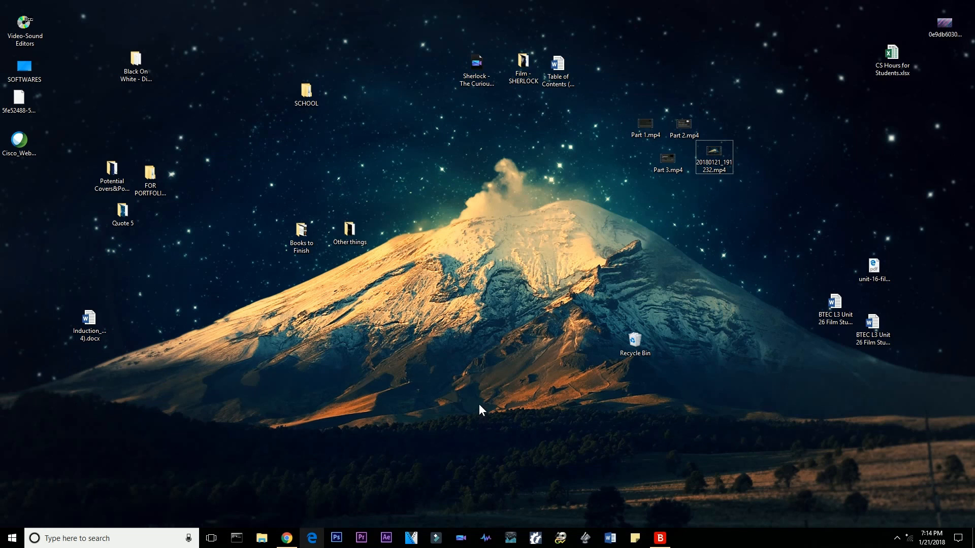